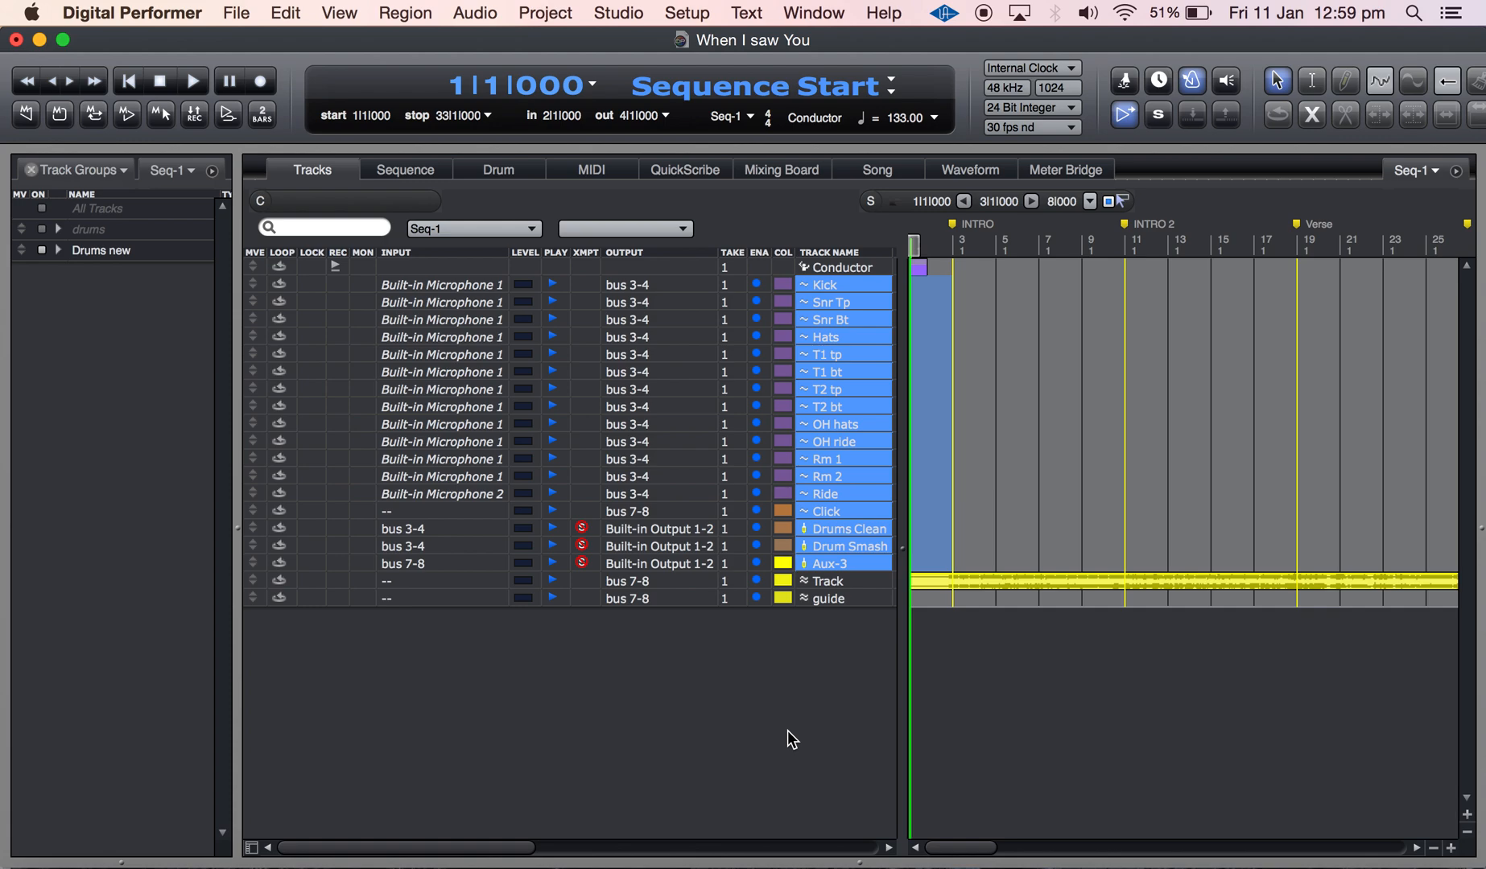
{"action": "mouse_move", "coordinate": [805, 360]}
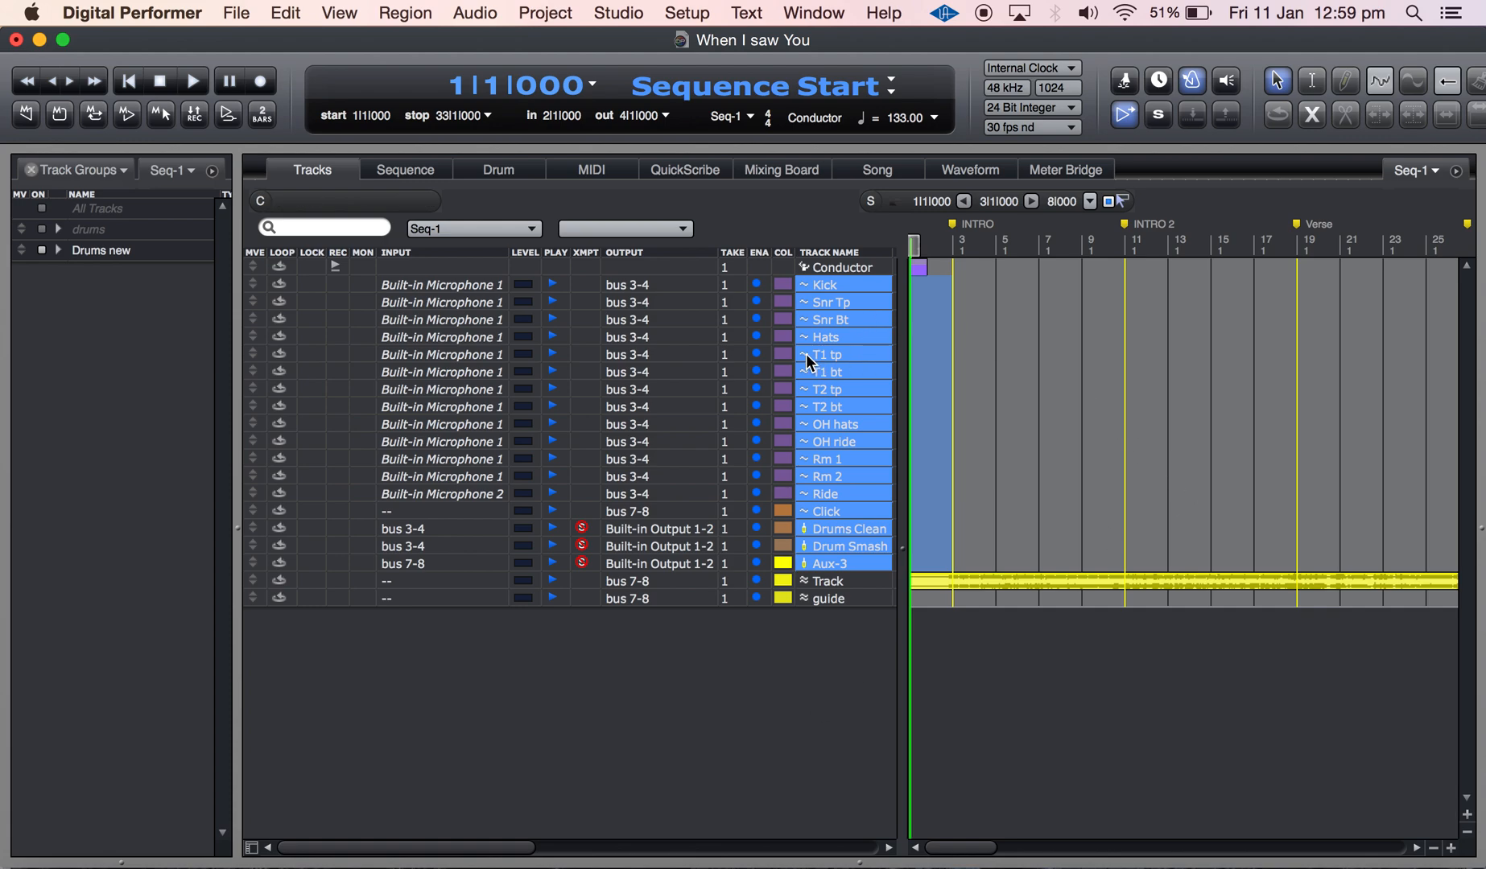
{"action": "mouse_move", "coordinate": [848, 500]}
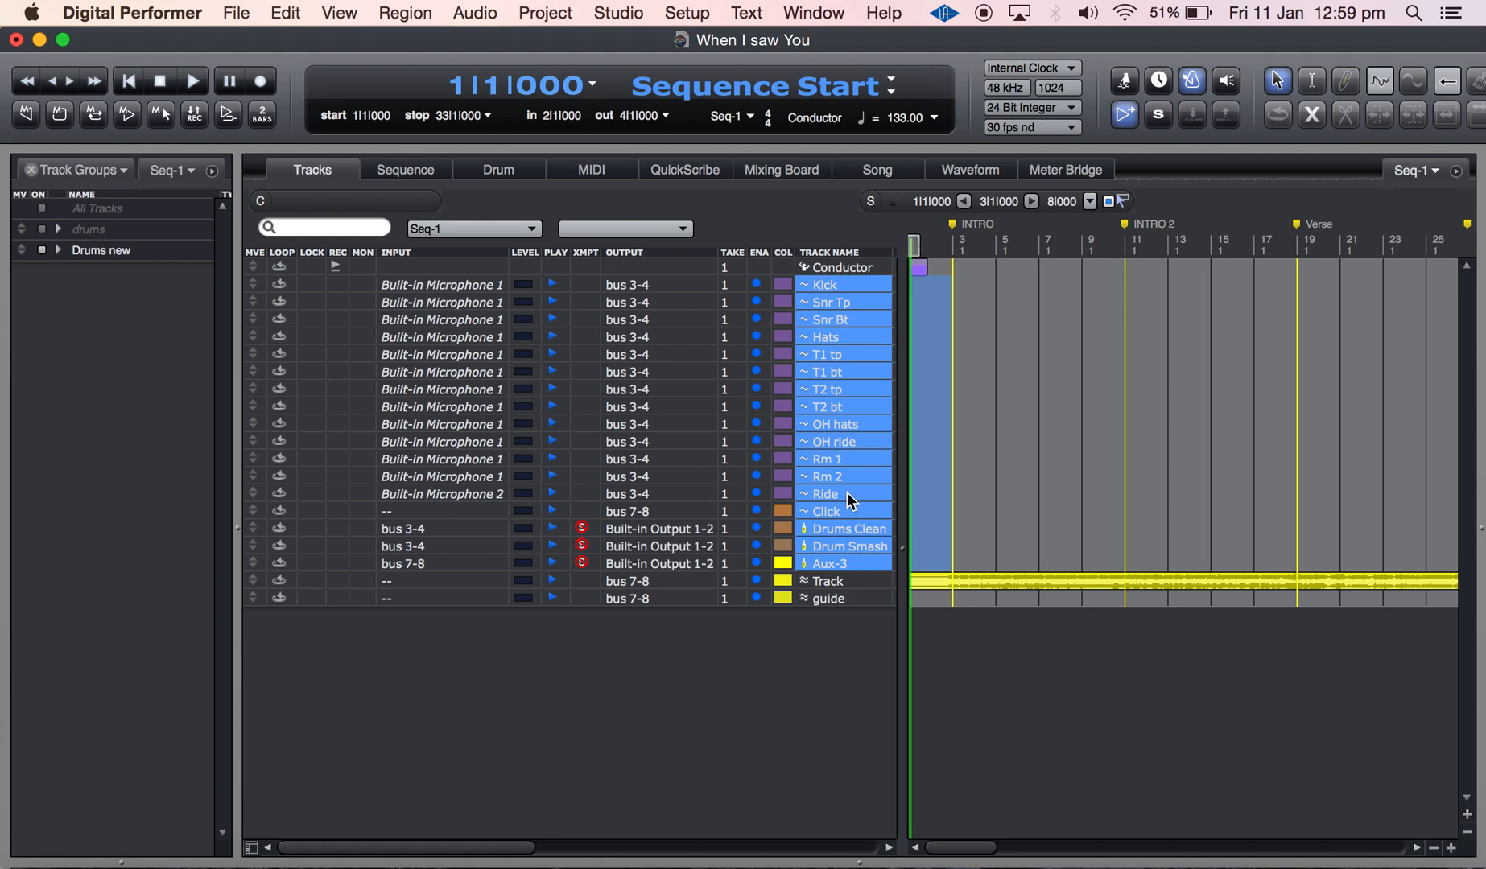
{"action": "mouse_move", "coordinate": [831, 230]}
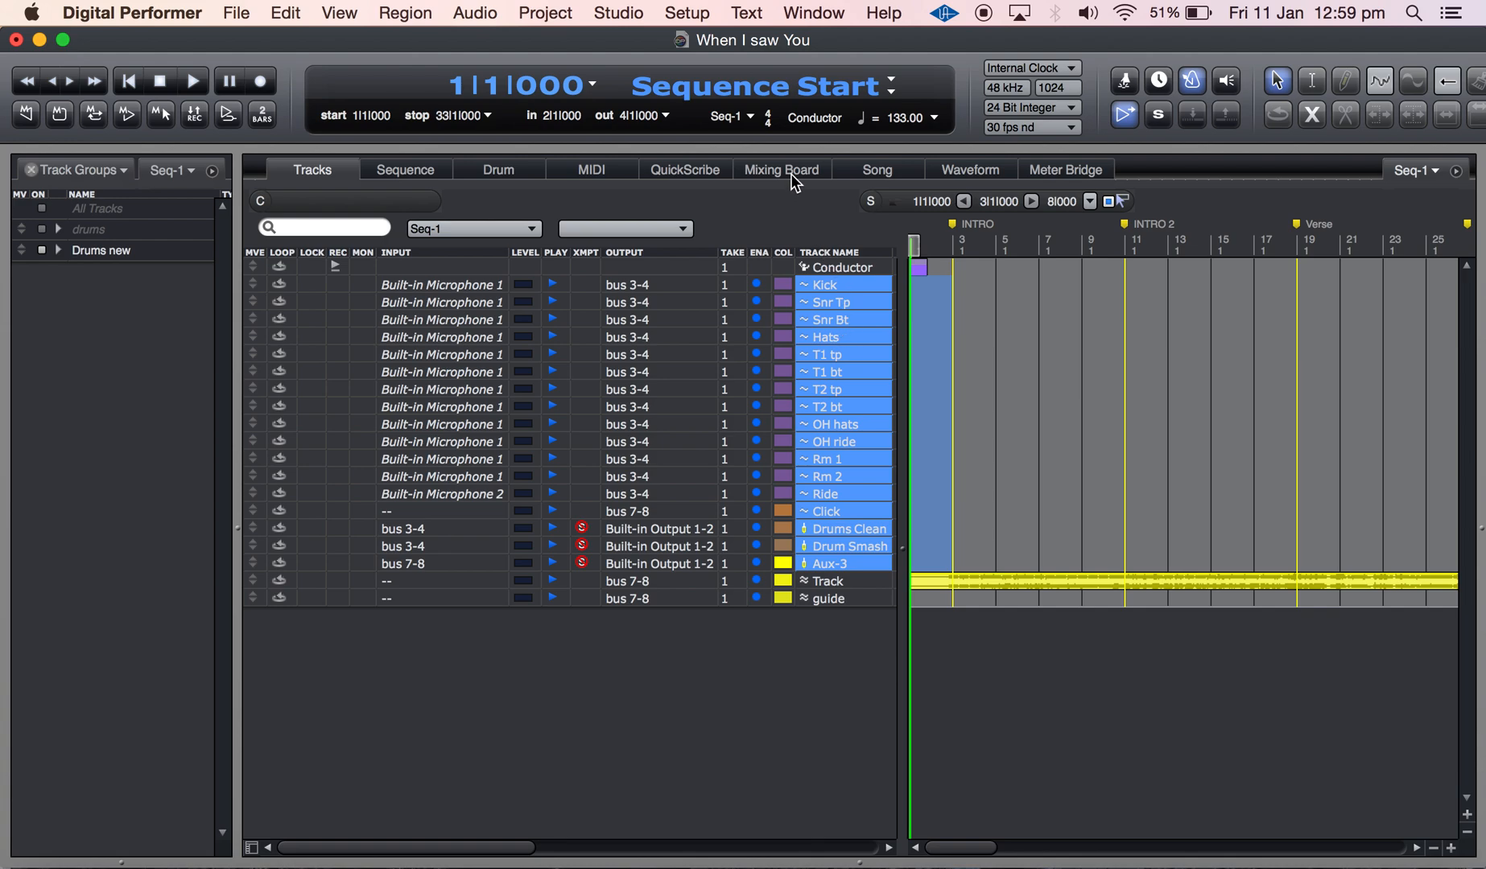
Open the Mixing Board to see the drum channels' plugins, pans and fader levels.
{"action": "left_click", "coordinate": [780, 170]}
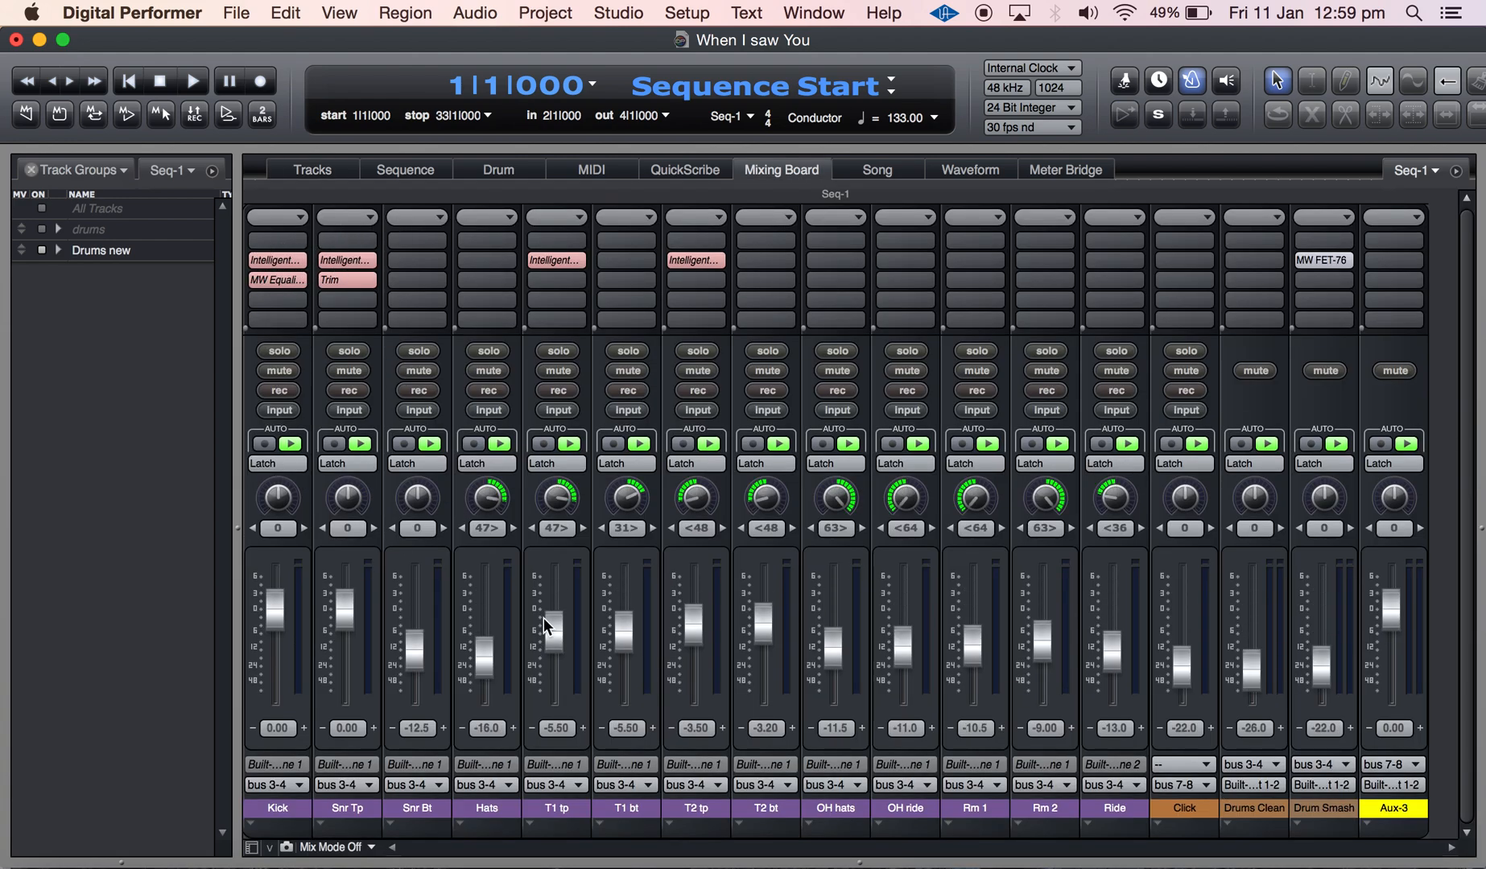
{"action": "mouse_move", "coordinate": [1324, 327]}
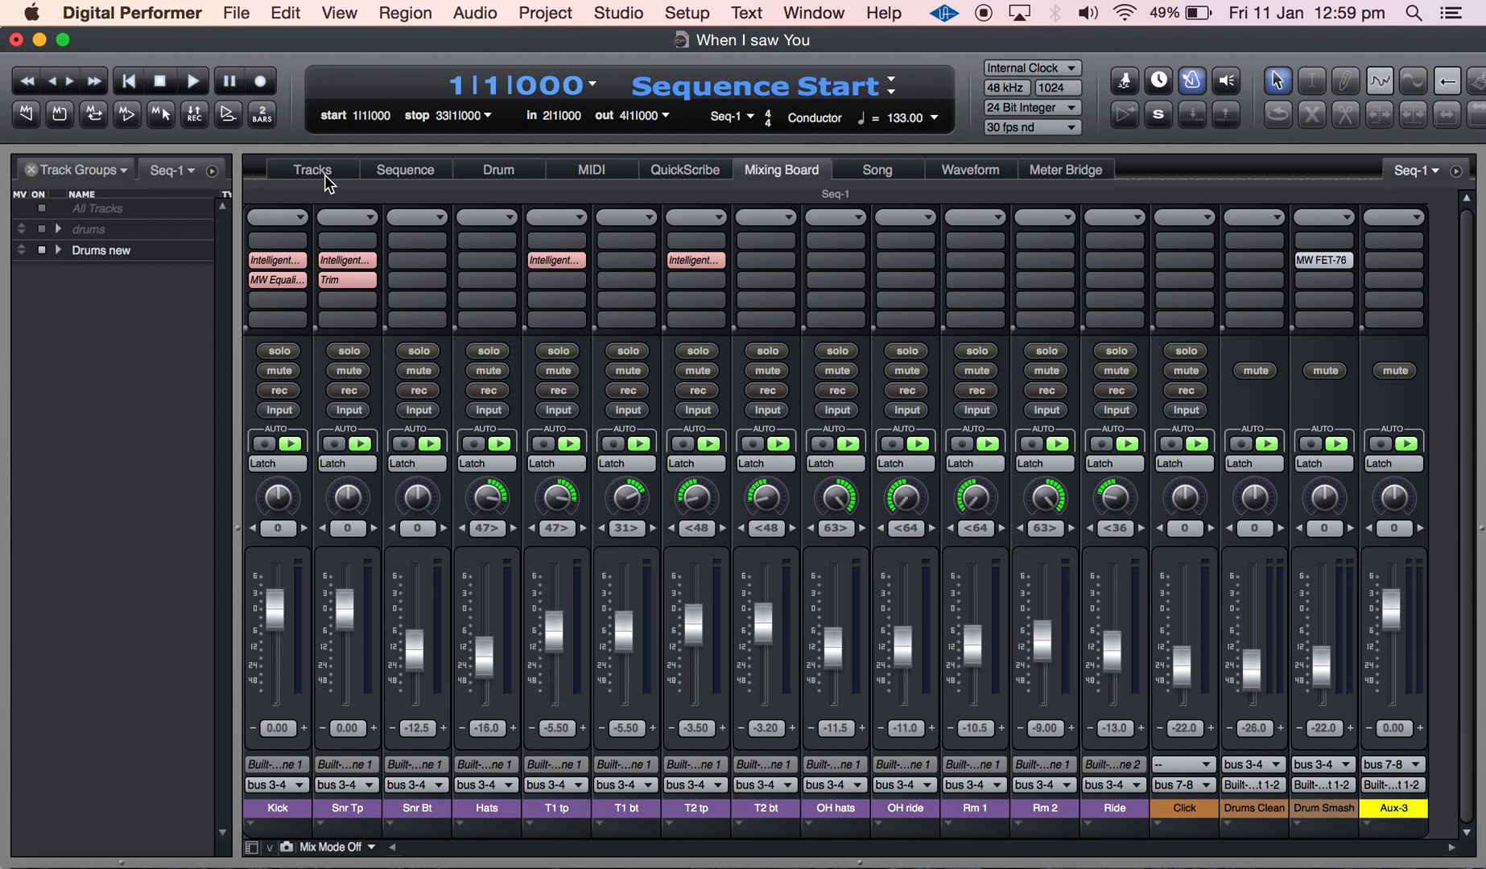
Return to the Tracks list and create a new clipping window named for the drums.
{"action": "left_click", "coordinate": [311, 170]}
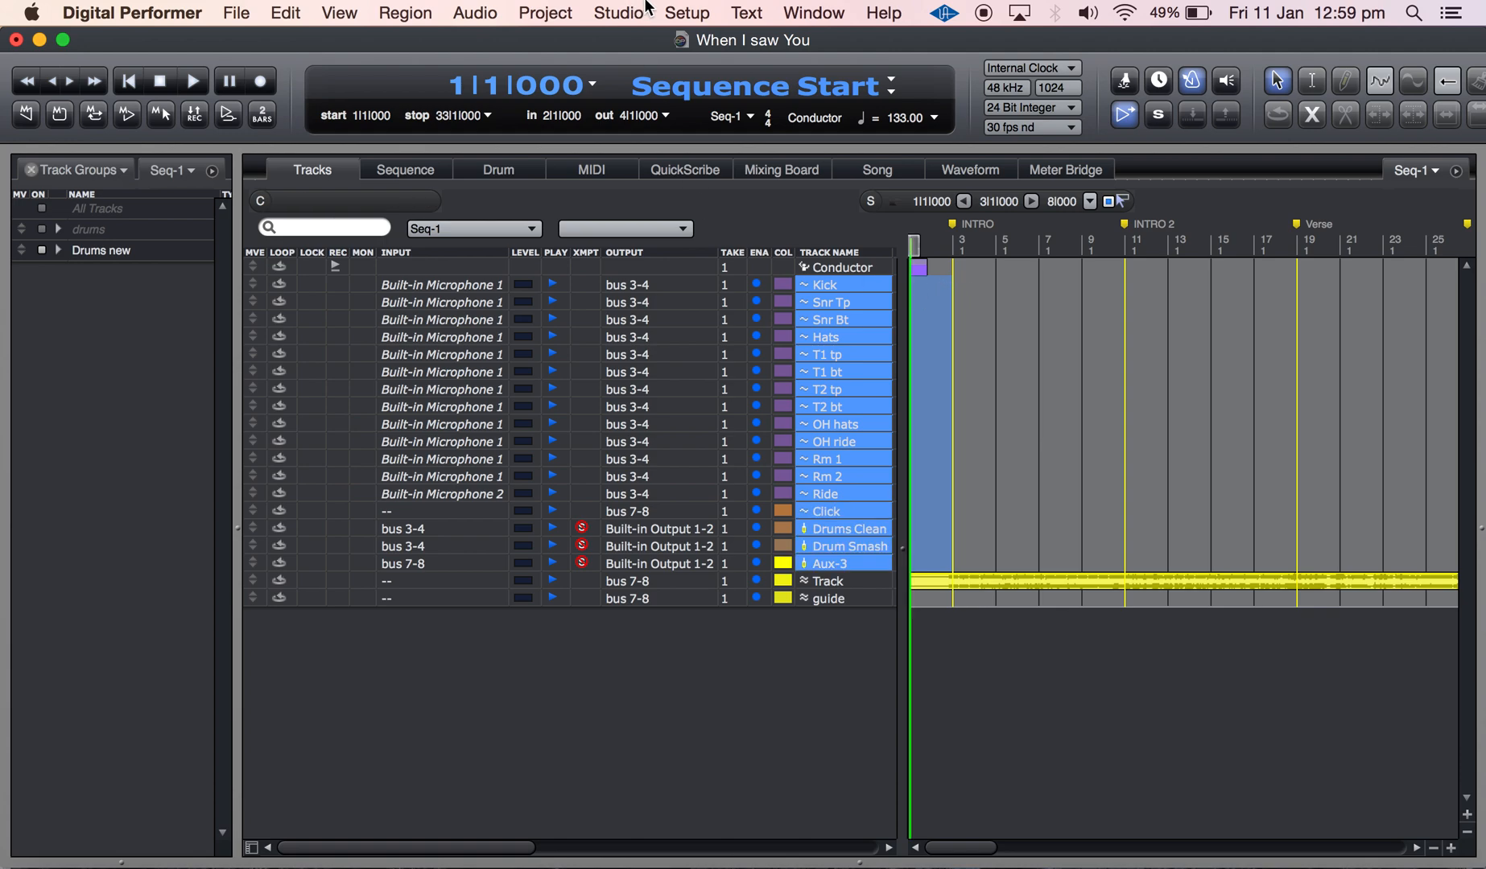
{"action": "left_click", "coordinate": [545, 12]}
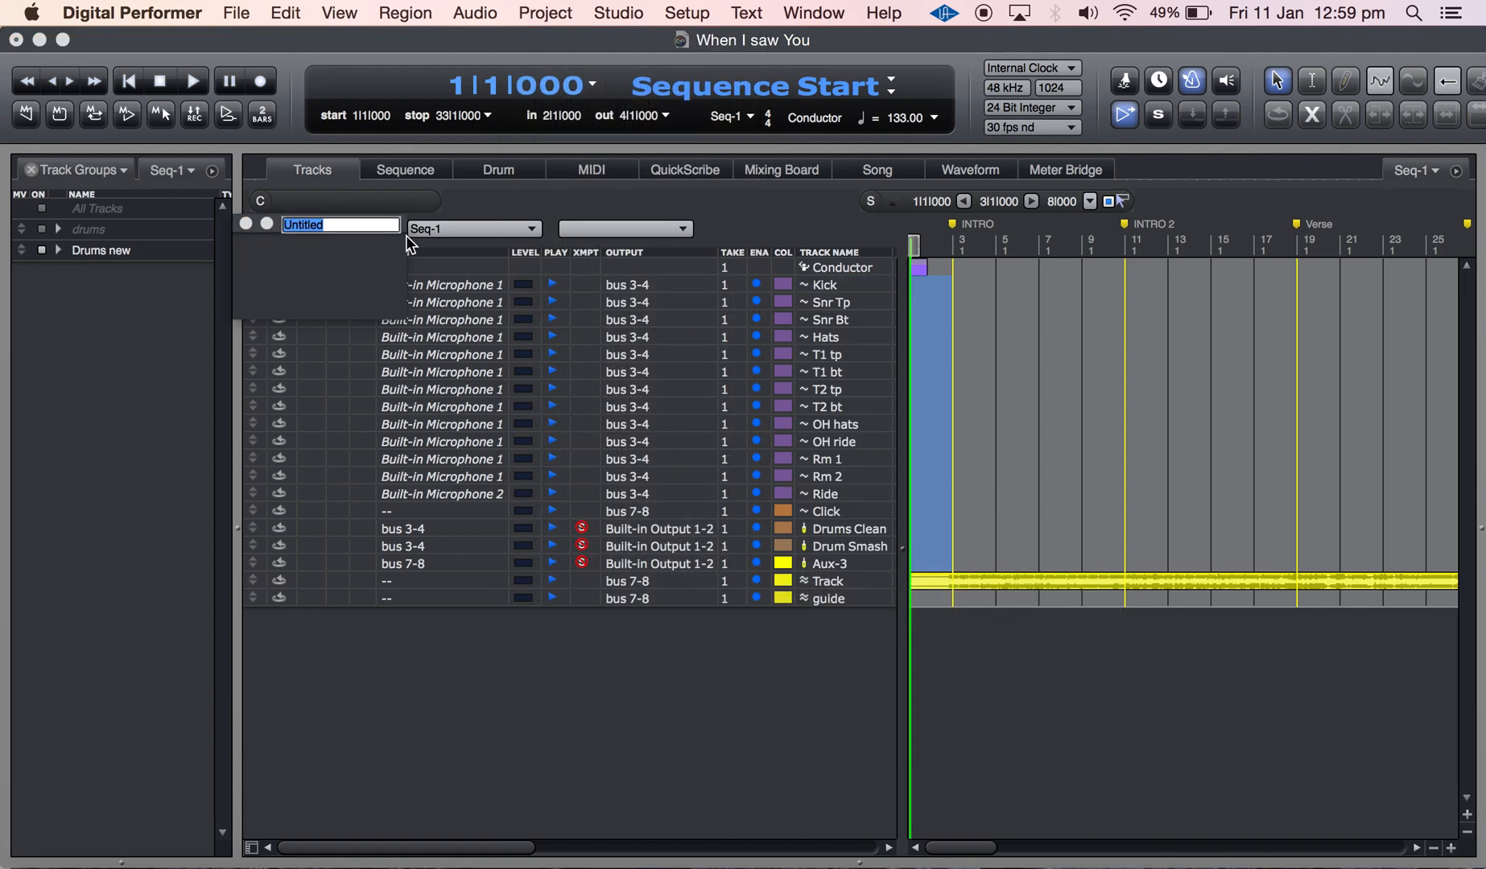
{"action": "type", "text": "New Drus"}
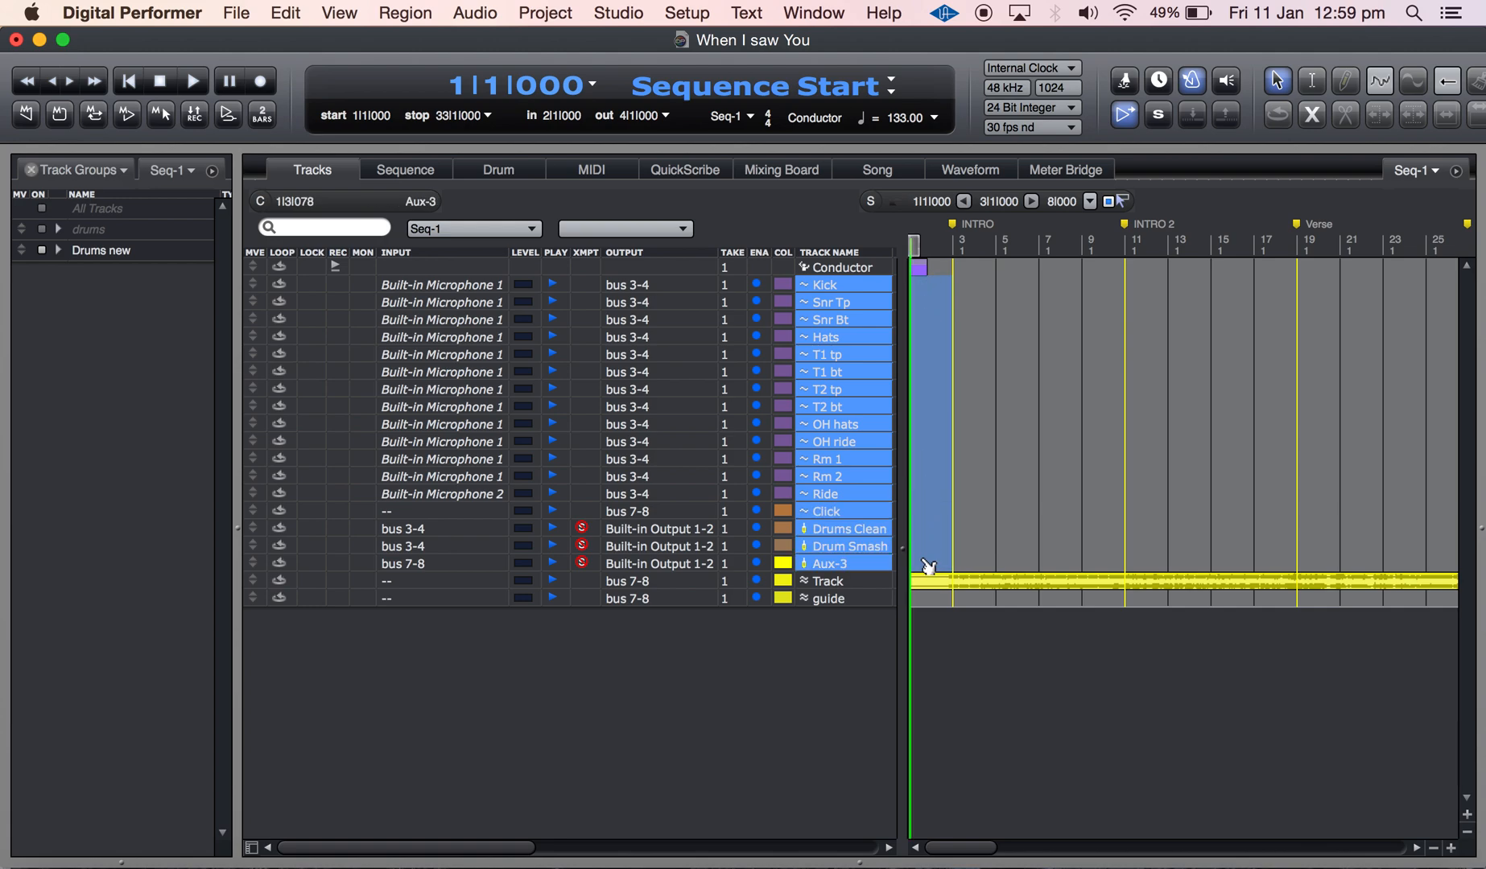
Copy the drum tracks to the 'New Drums for Phil' clipping window.
{"action": "left_click", "coordinate": [284, 12]}
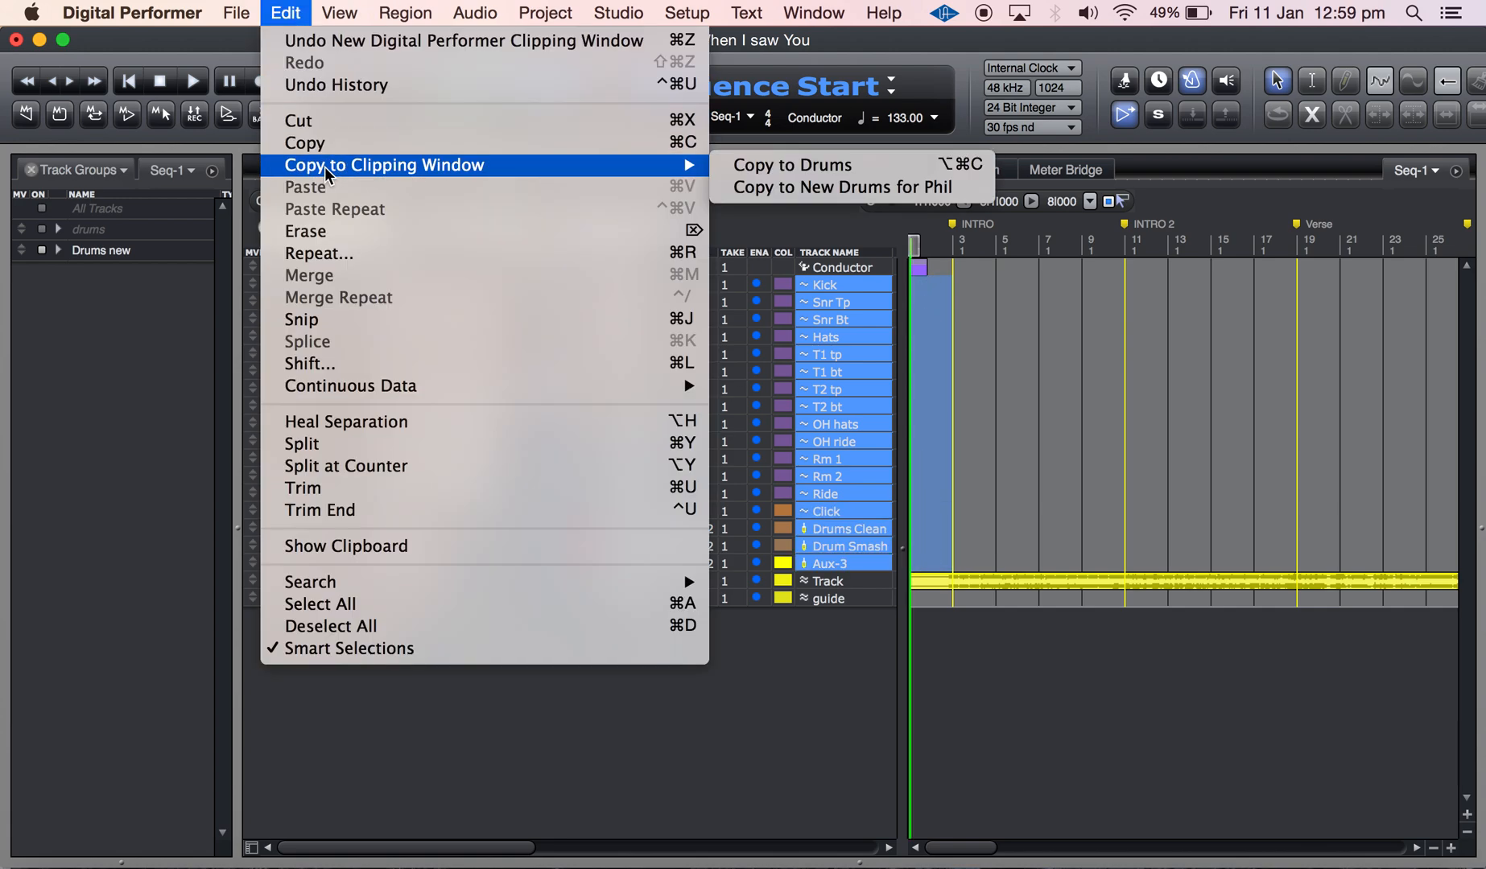
{"action": "mouse_move", "coordinate": [635, 175]}
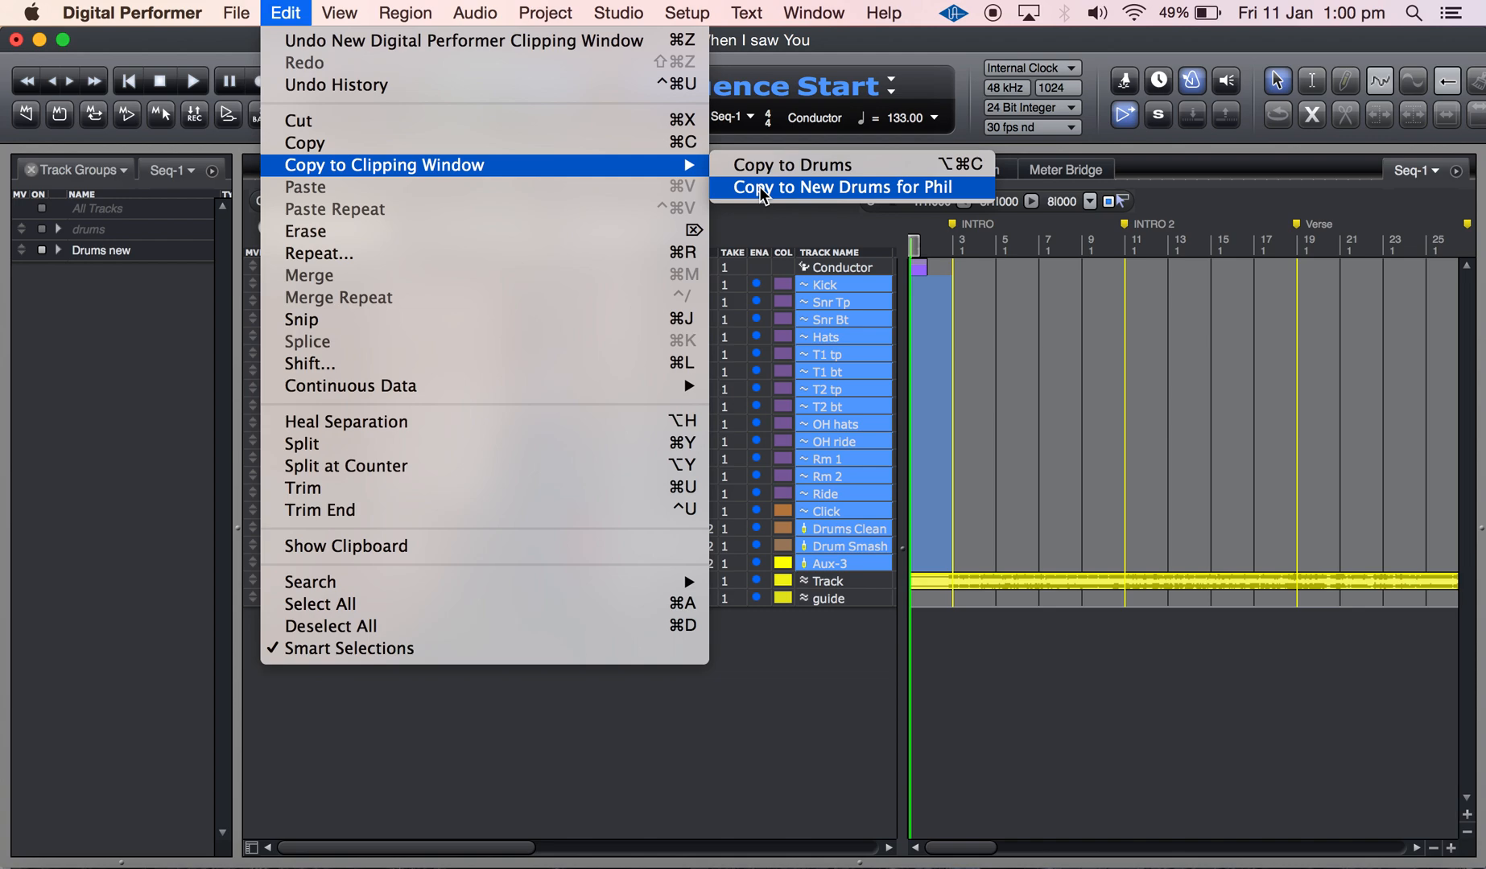
{"action": "left_click", "coordinate": [844, 186]}
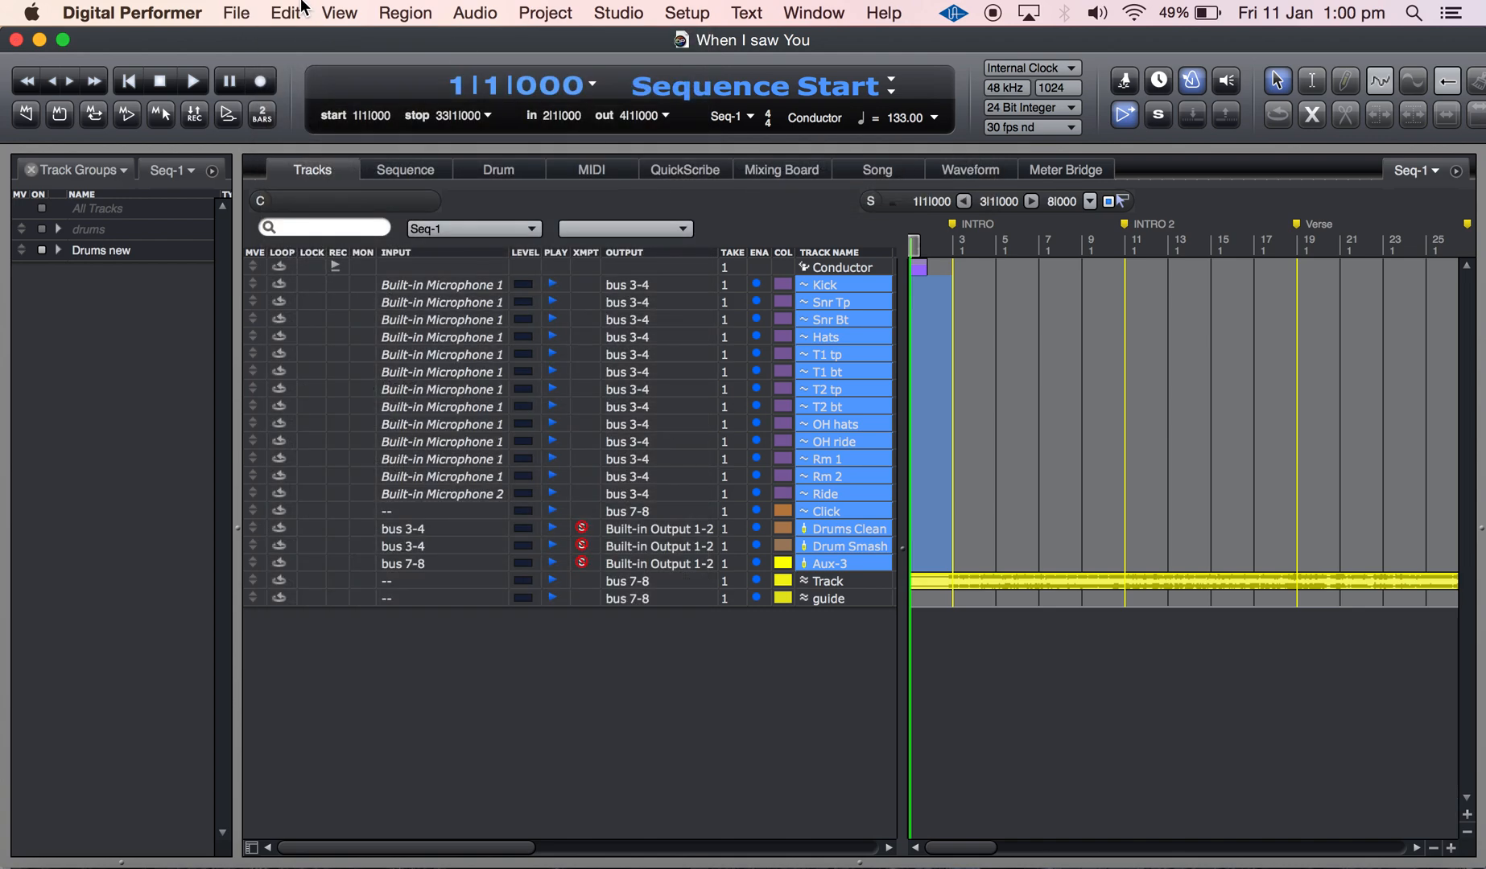
Close the project and create an Empty-template project saved as 'Test 2'.
{"action": "left_click", "coordinate": [236, 12]}
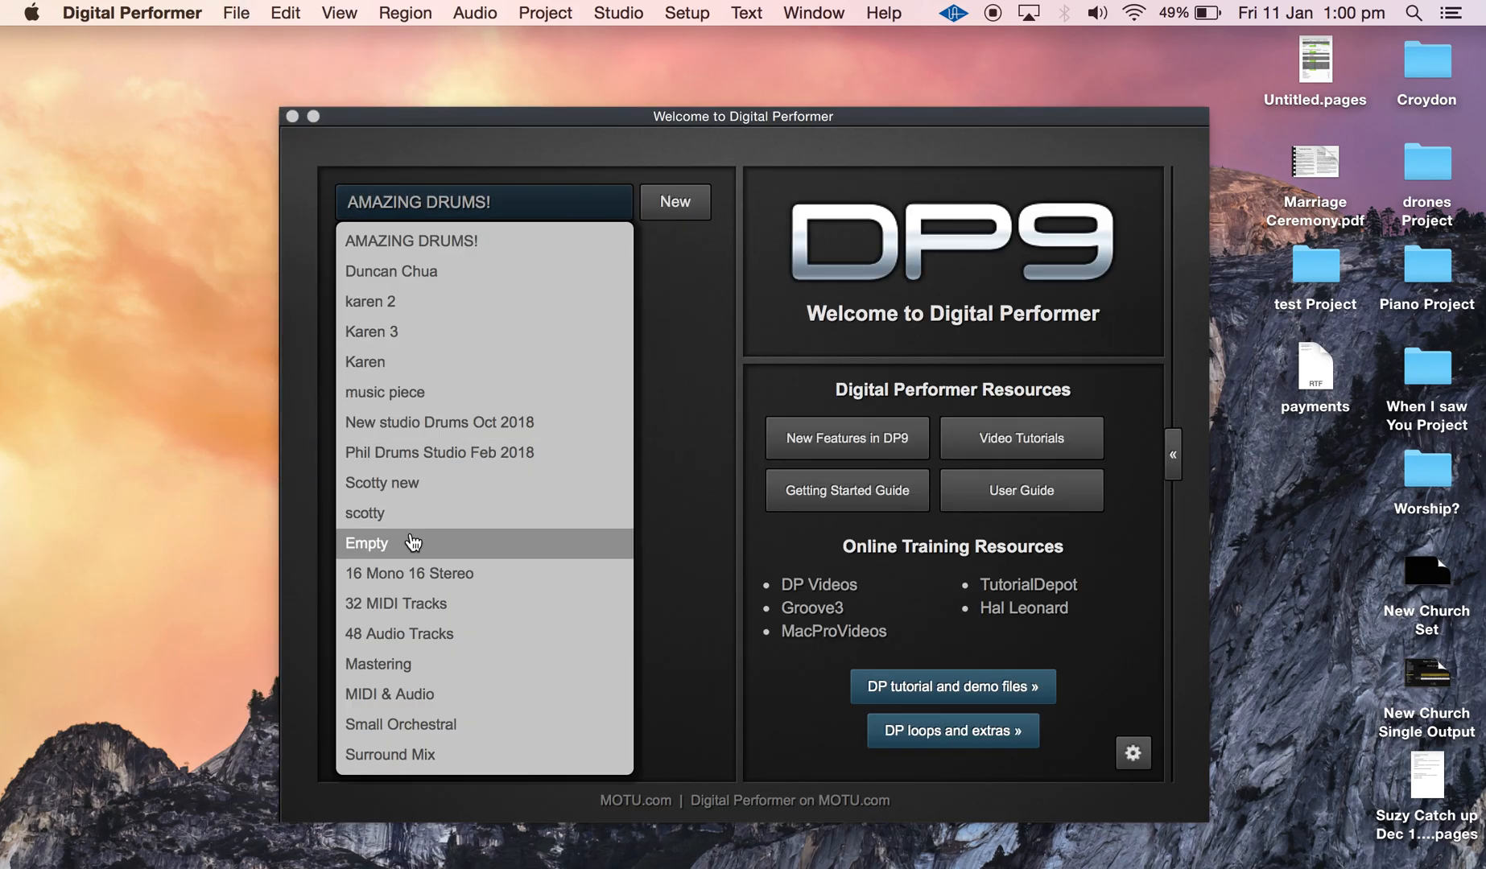
{"action": "left_click", "coordinate": [366, 543]}
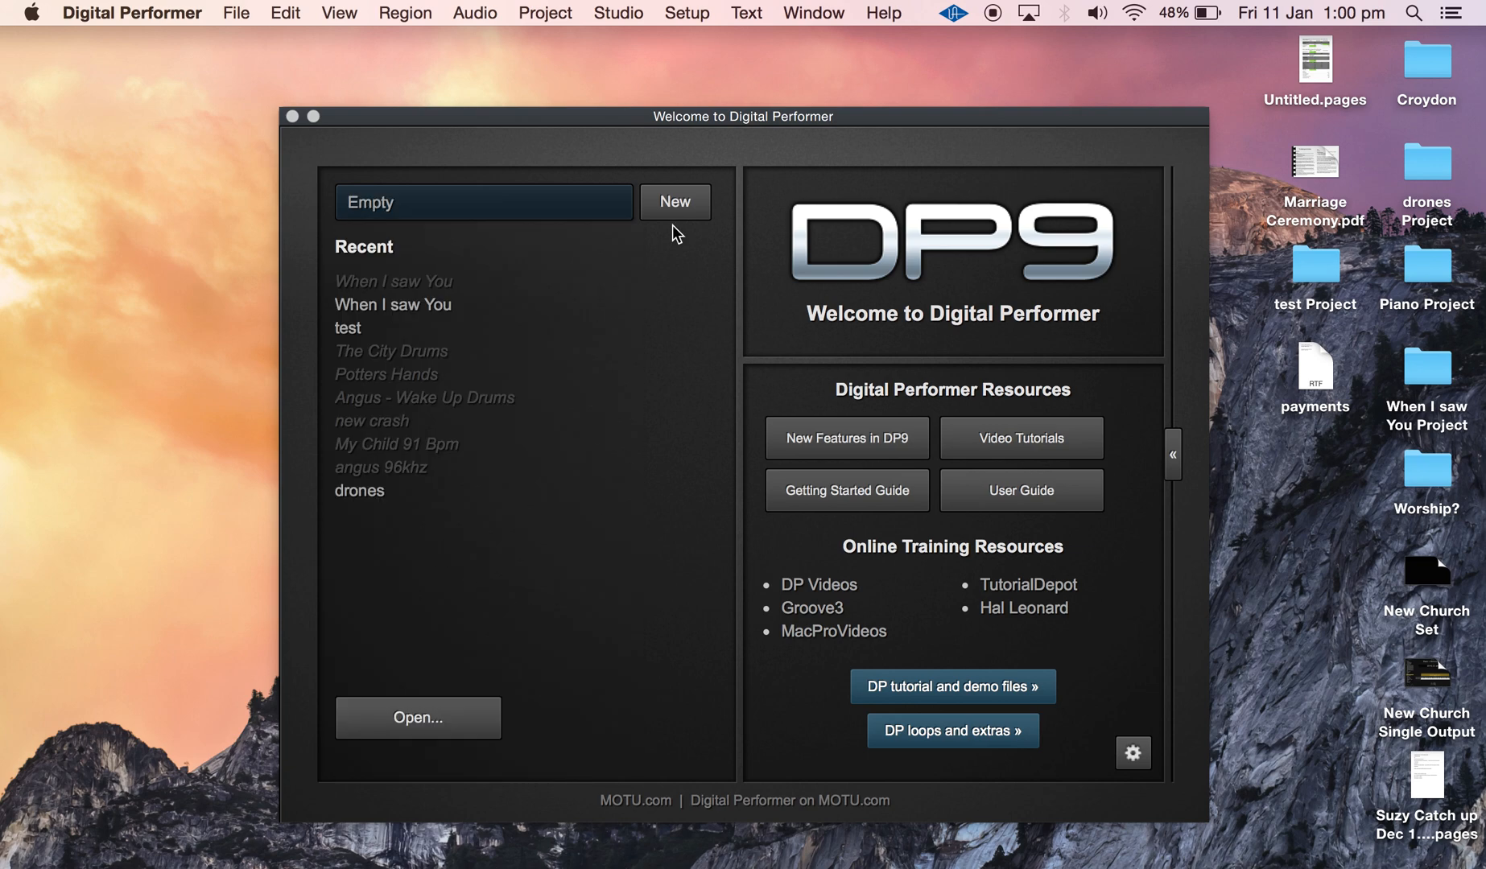
{"action": "left_click", "coordinate": [675, 202]}
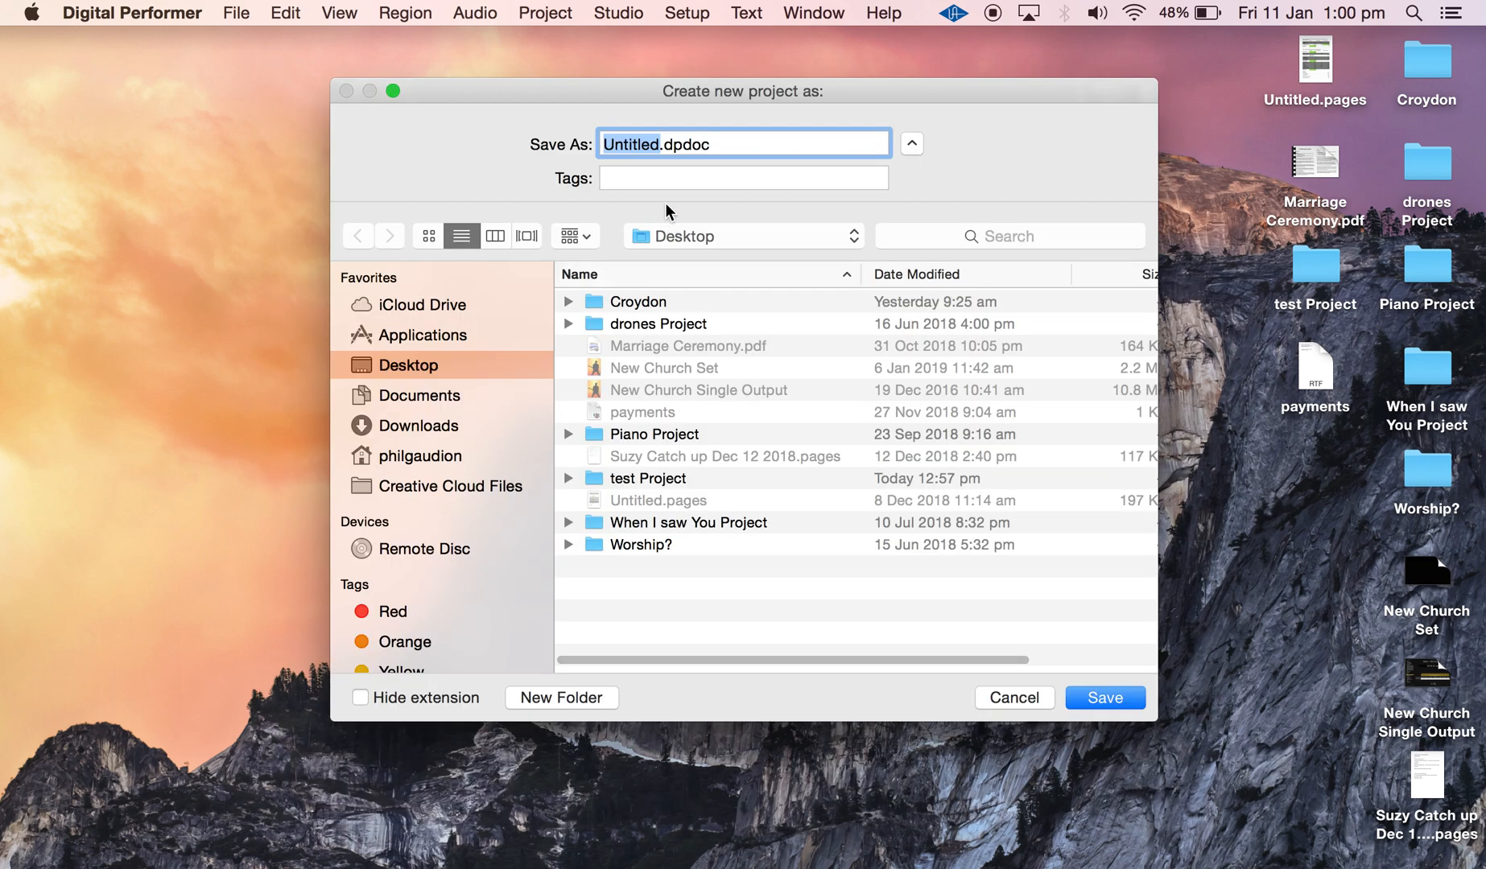
{"action": "left_click", "coordinate": [1012, 698]}
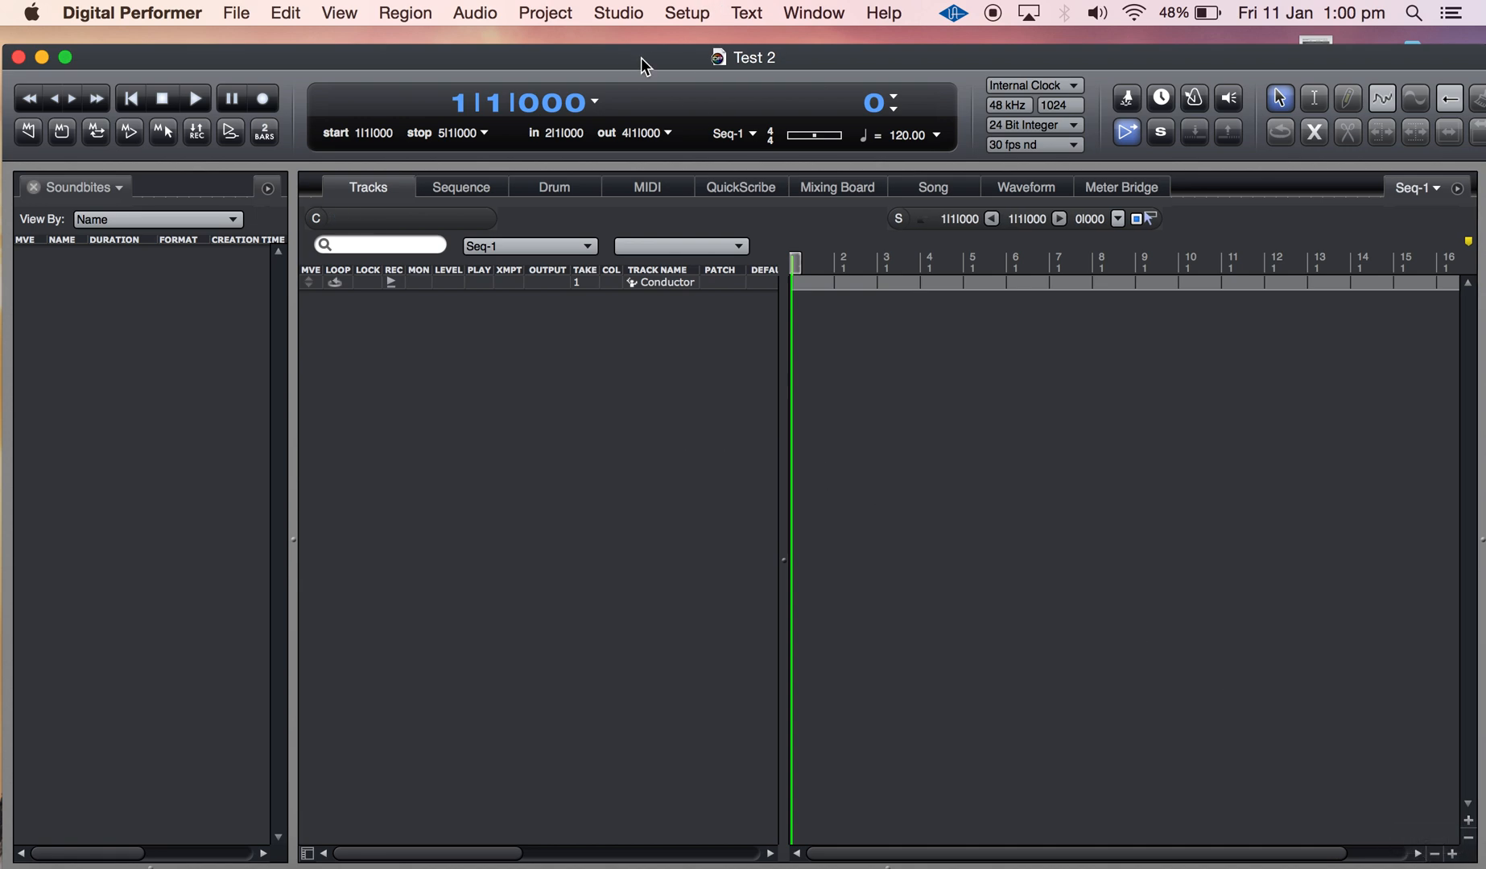
Open the 'New Drums for Phil' clipping window from the Project menu.
{"action": "left_click", "coordinate": [619, 12]}
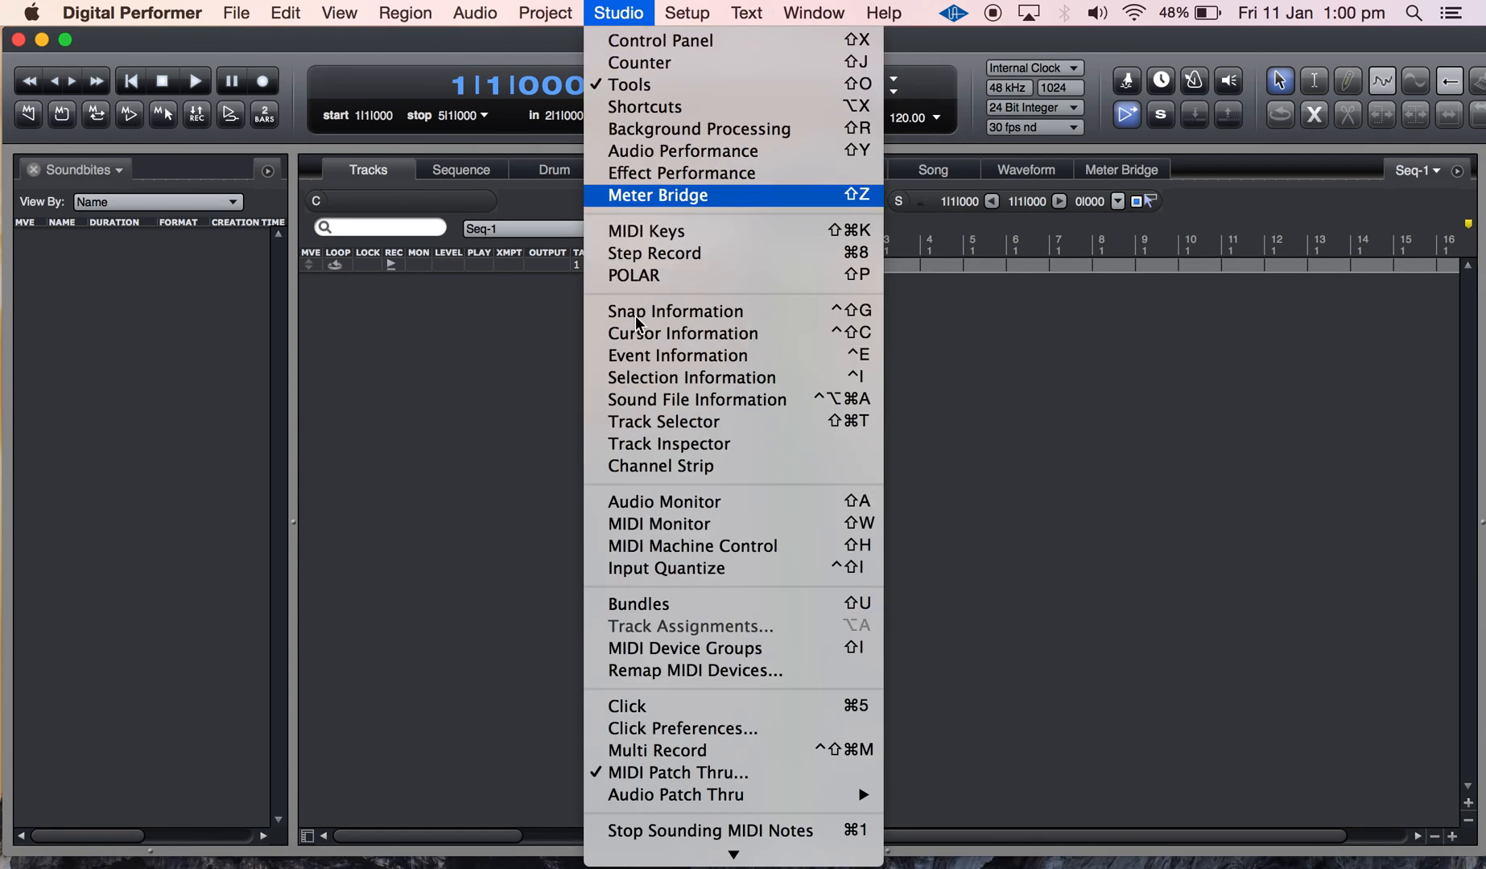
{"action": "left_click", "coordinate": [545, 12]}
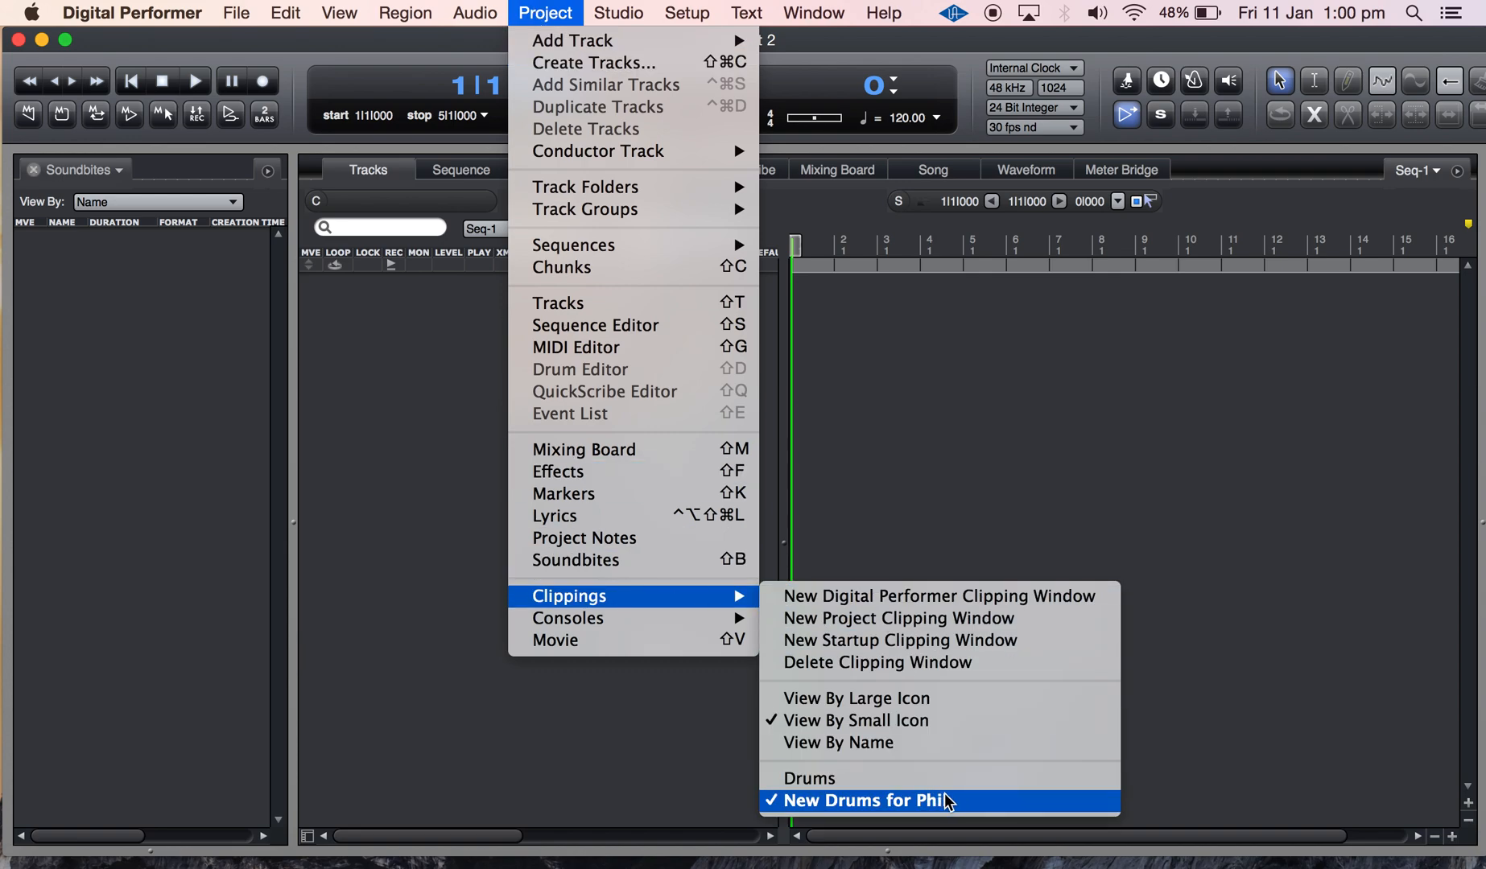
{"action": "left_click", "coordinate": [862, 800]}
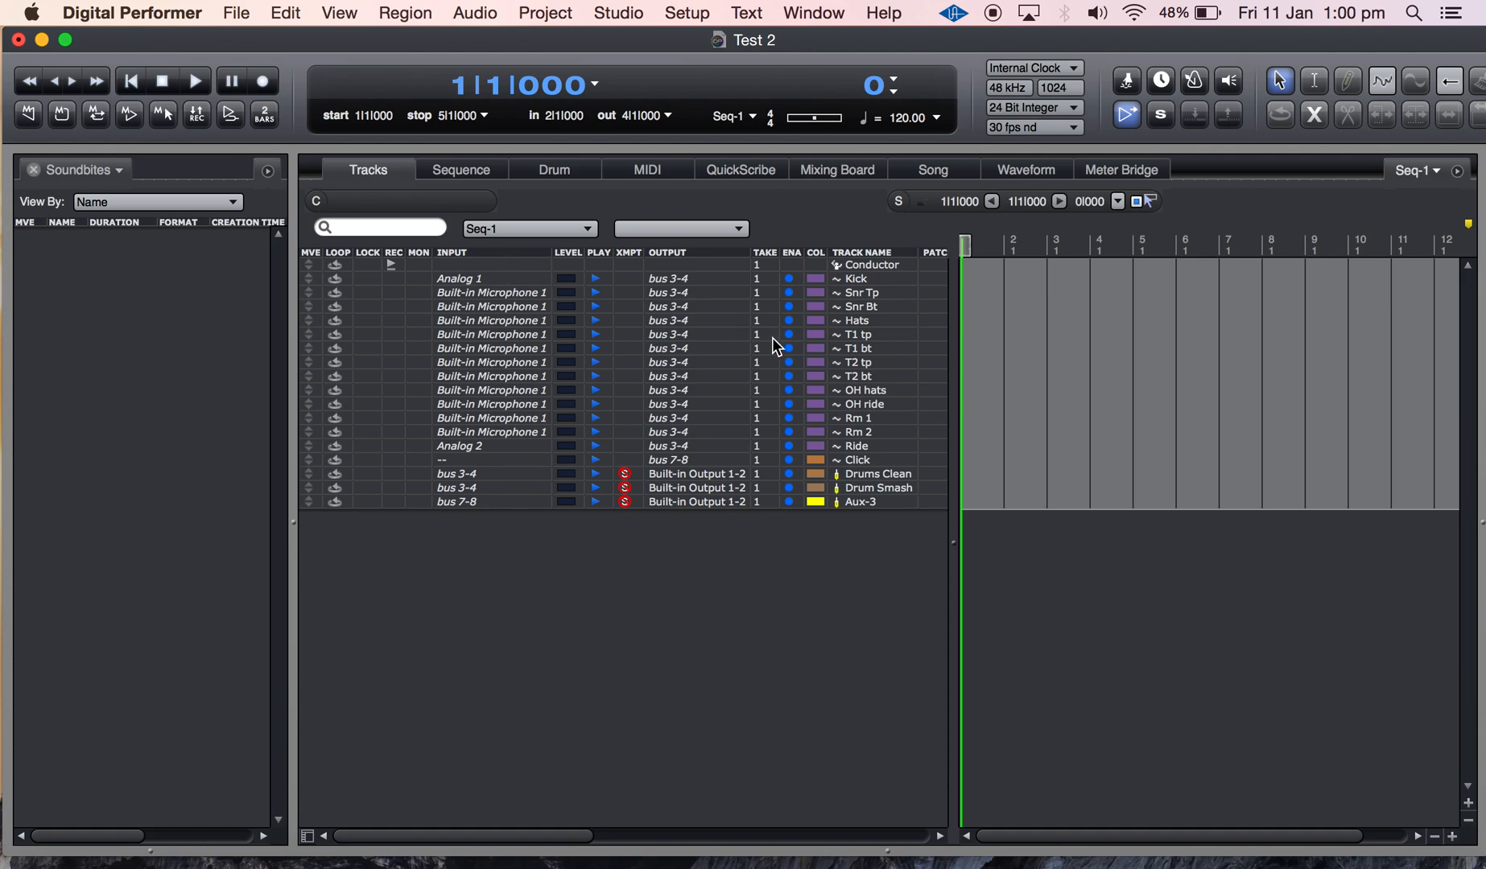
{"action": "mouse_move", "coordinate": [502, 336]}
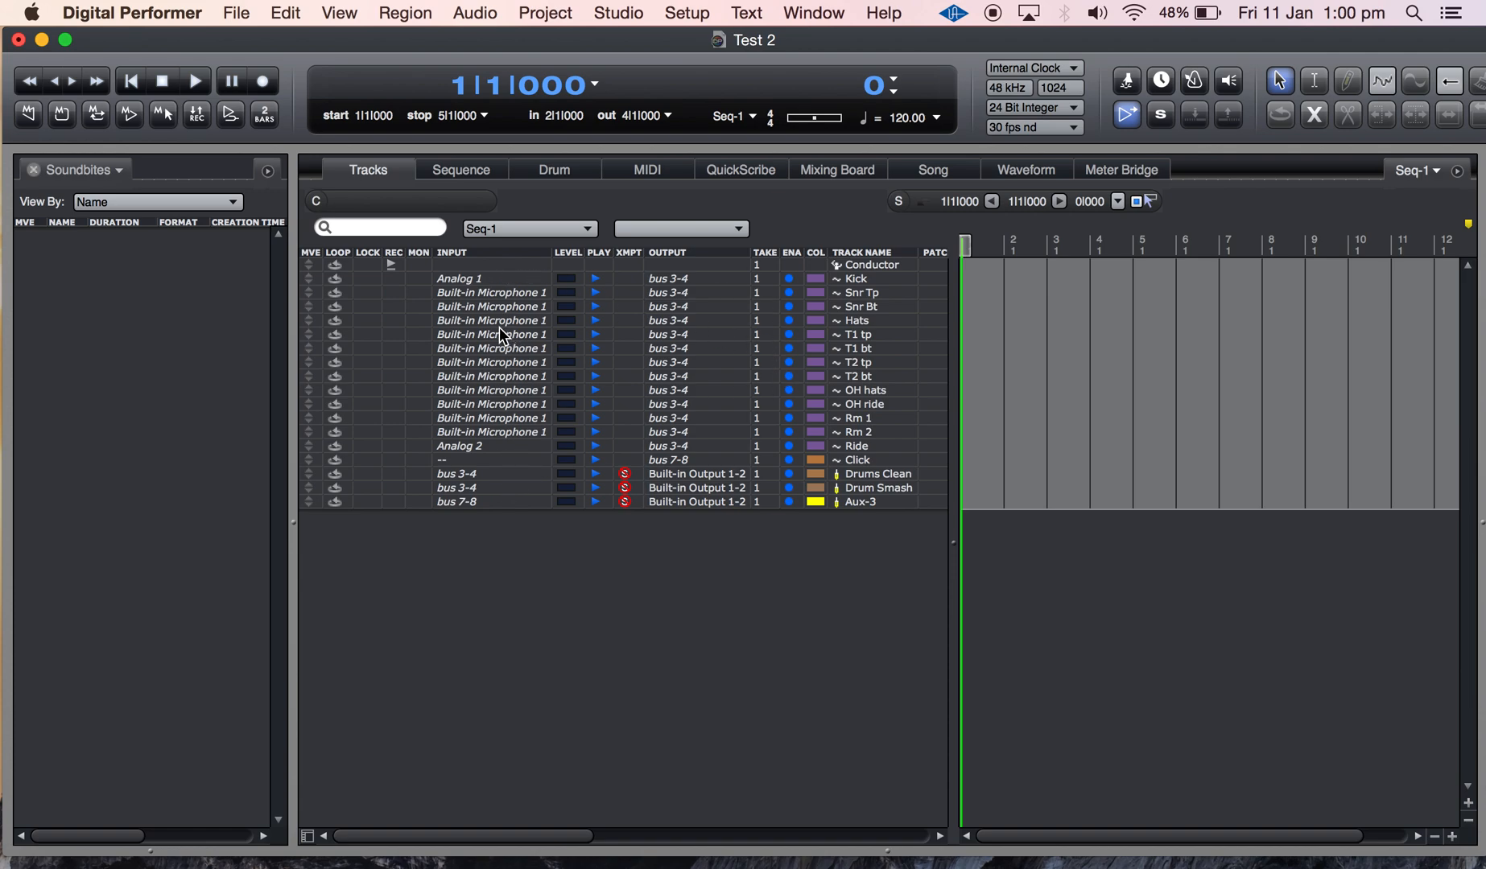
{"action": "mouse_move", "coordinate": [517, 263]}
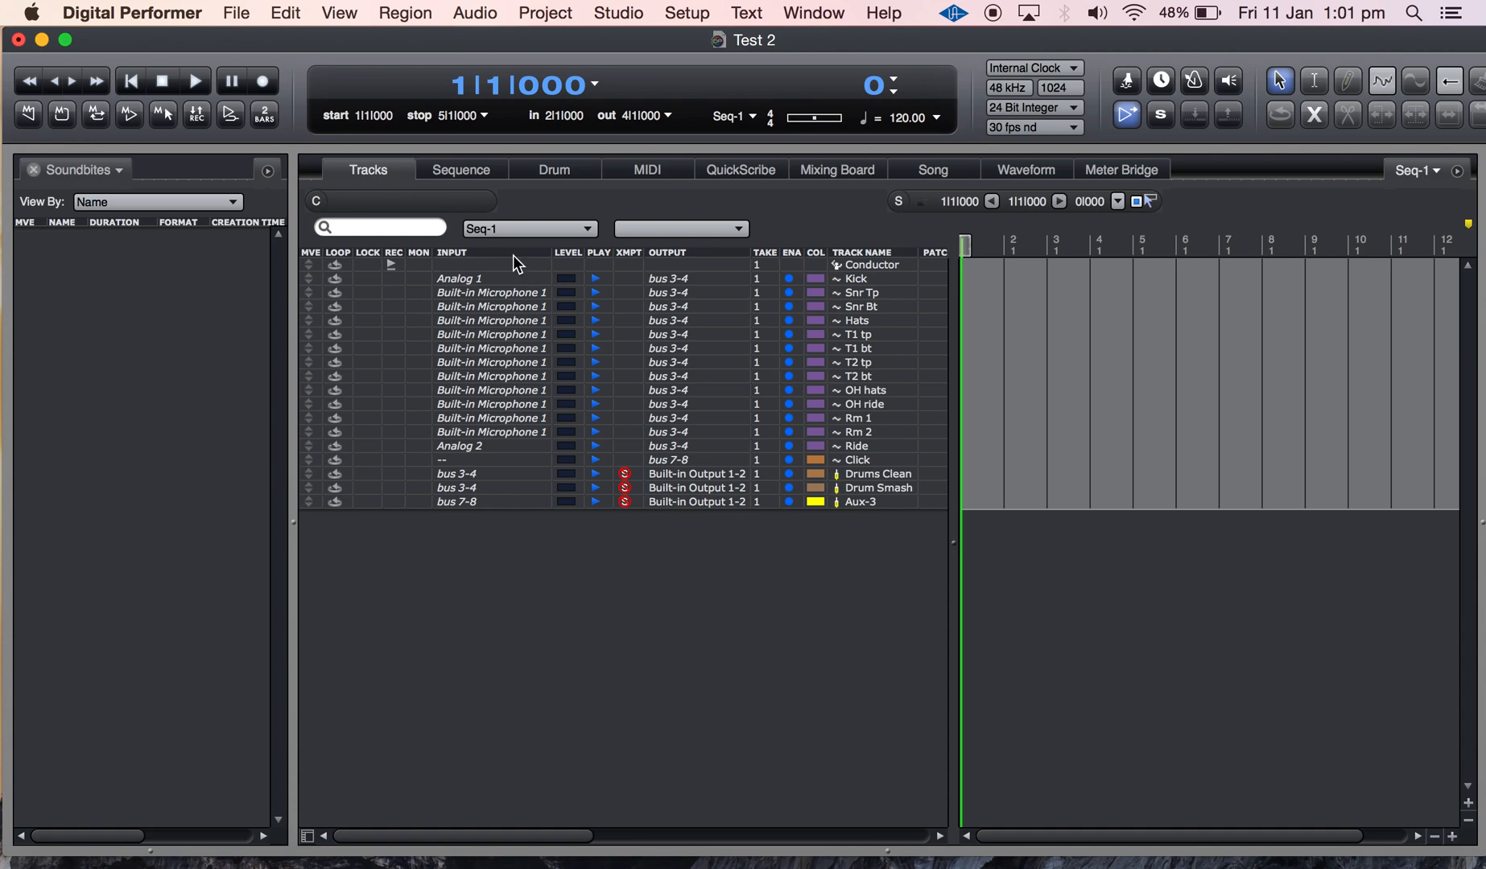
{"action": "mouse_move", "coordinate": [486, 444]}
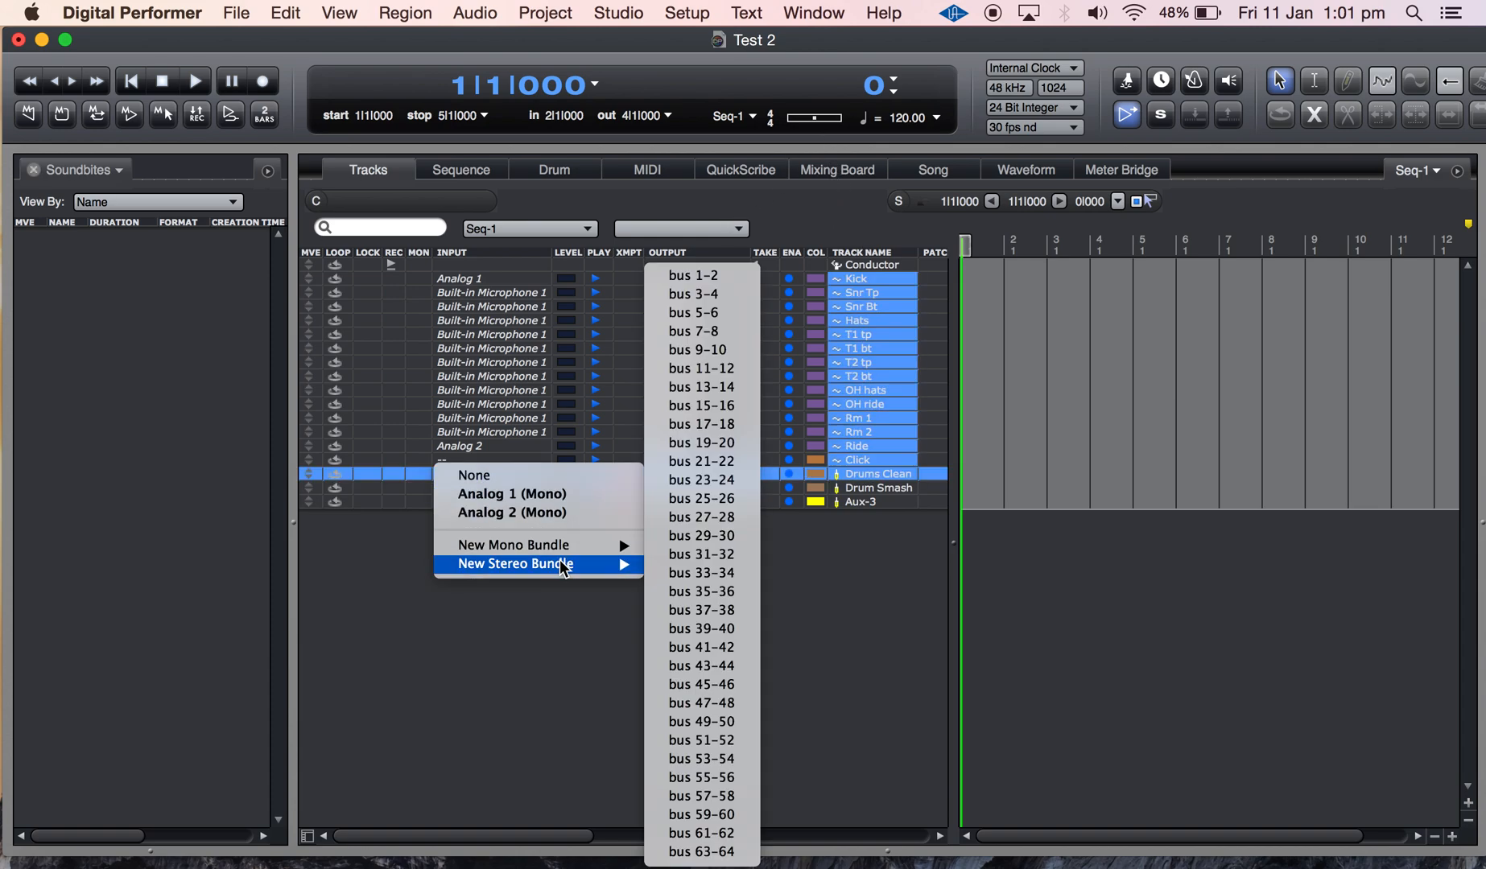
Cancel Track Assignments and view Test 2's mixer with the imported plugins and pans.
{"action": "left_click", "coordinate": [693, 293]}
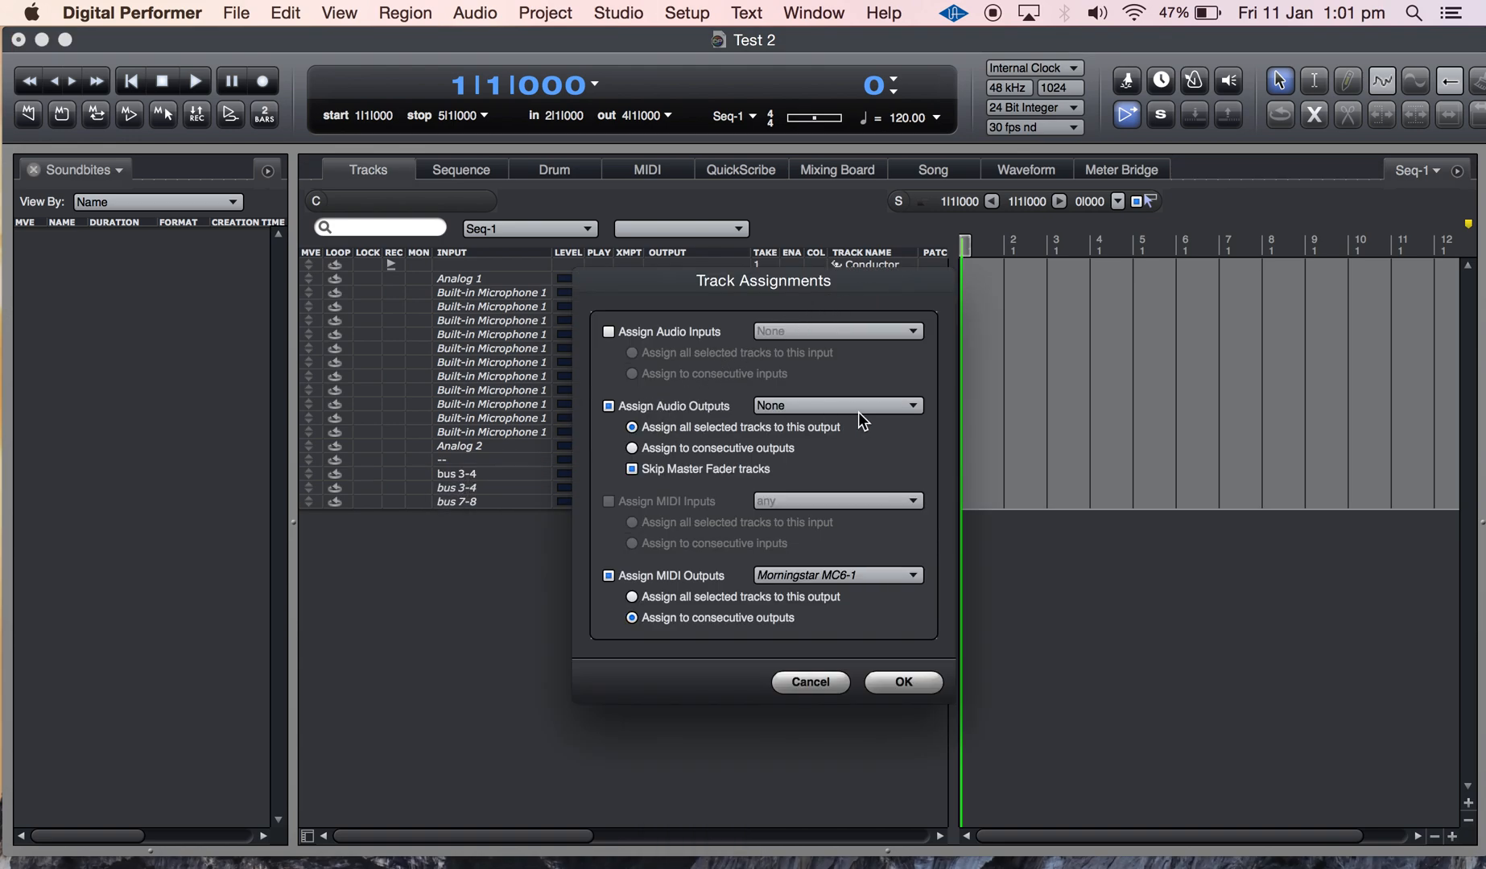
{"action": "left_click", "coordinate": [902, 681]}
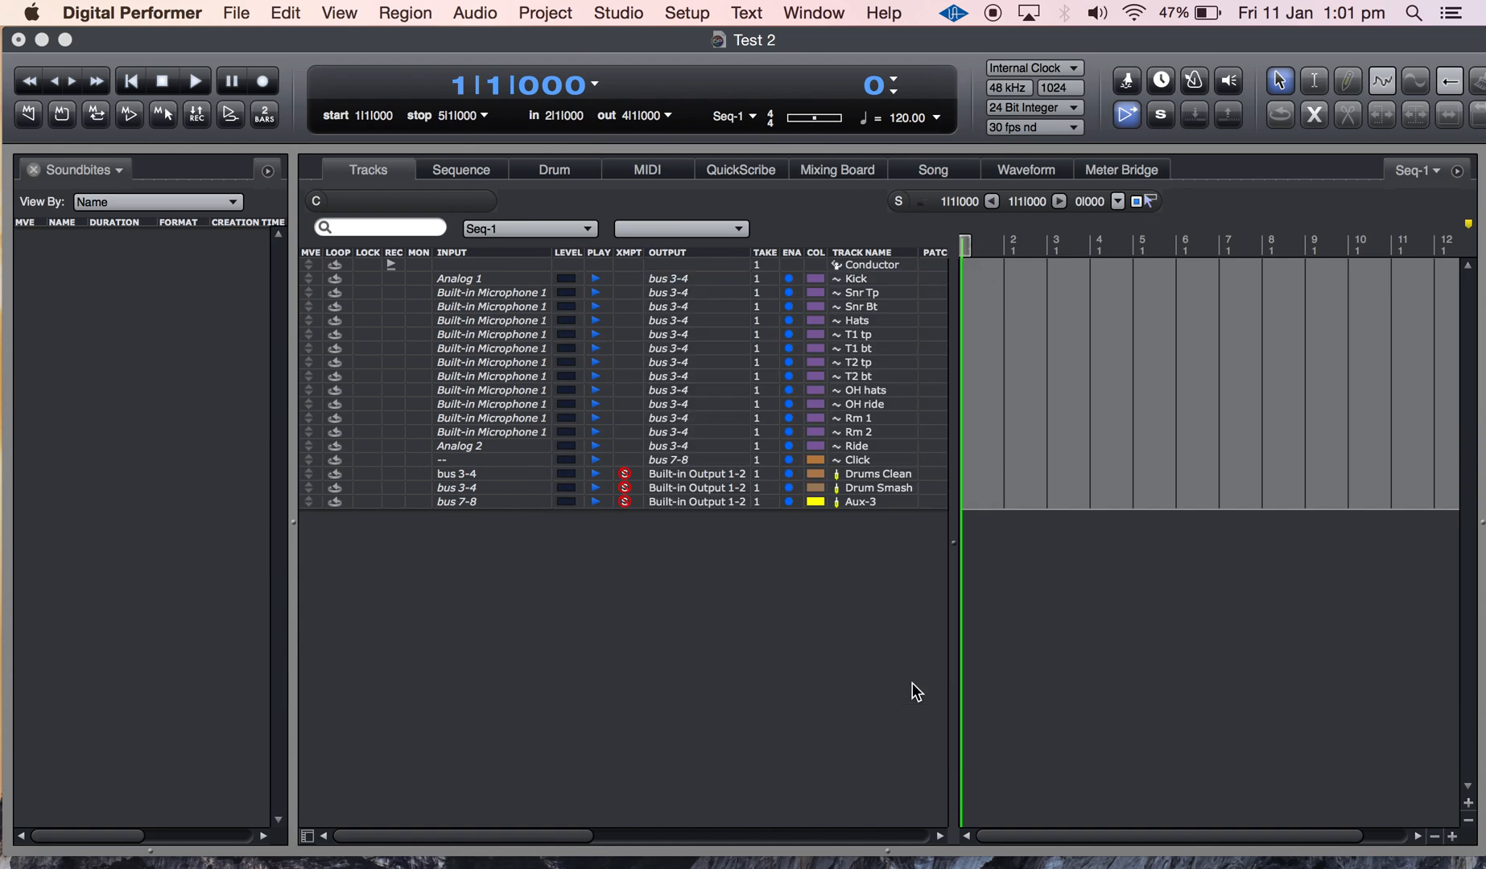
{"action": "left_click", "coordinate": [835, 169]}
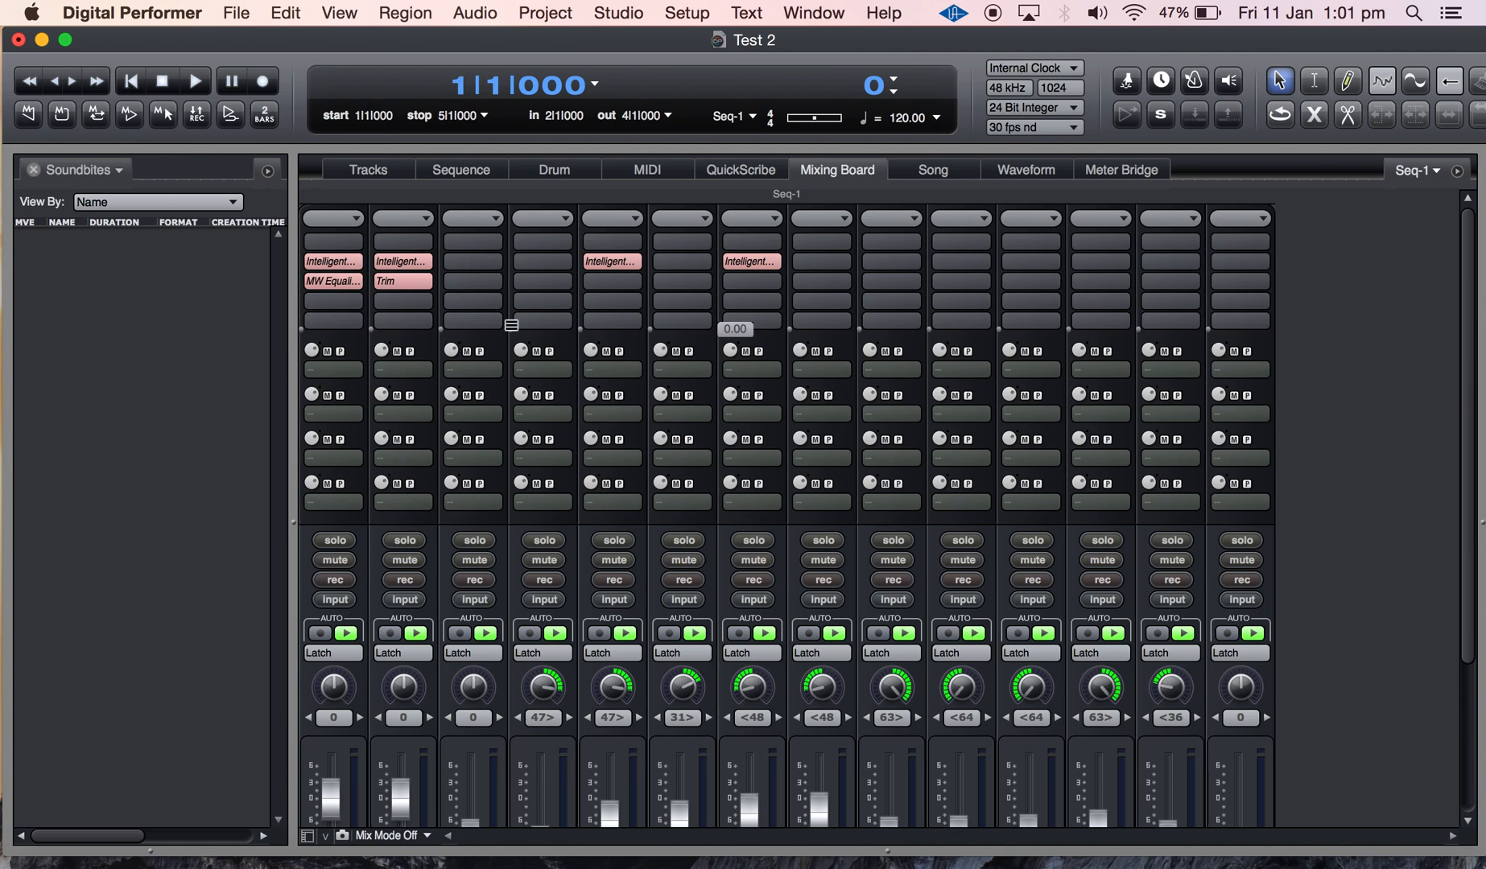
{"action": "mouse_move", "coordinate": [913, 420]}
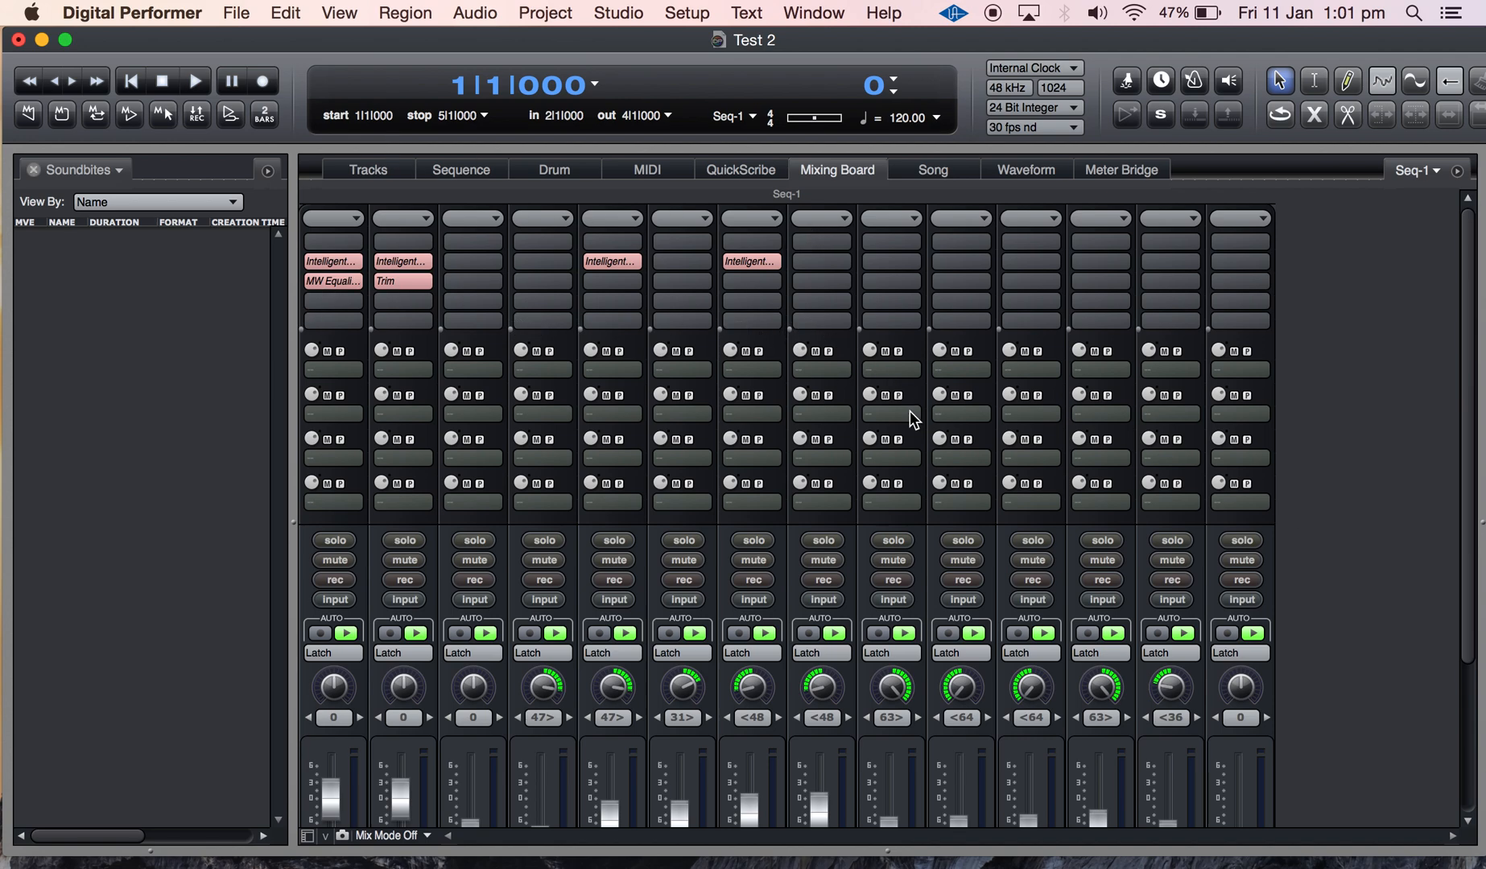
Scroll down to confirm the transferred fader levels, then return to the Tracks list.
{"action": "scroll", "scroll_direction": "down", "scroll_amount": 3}
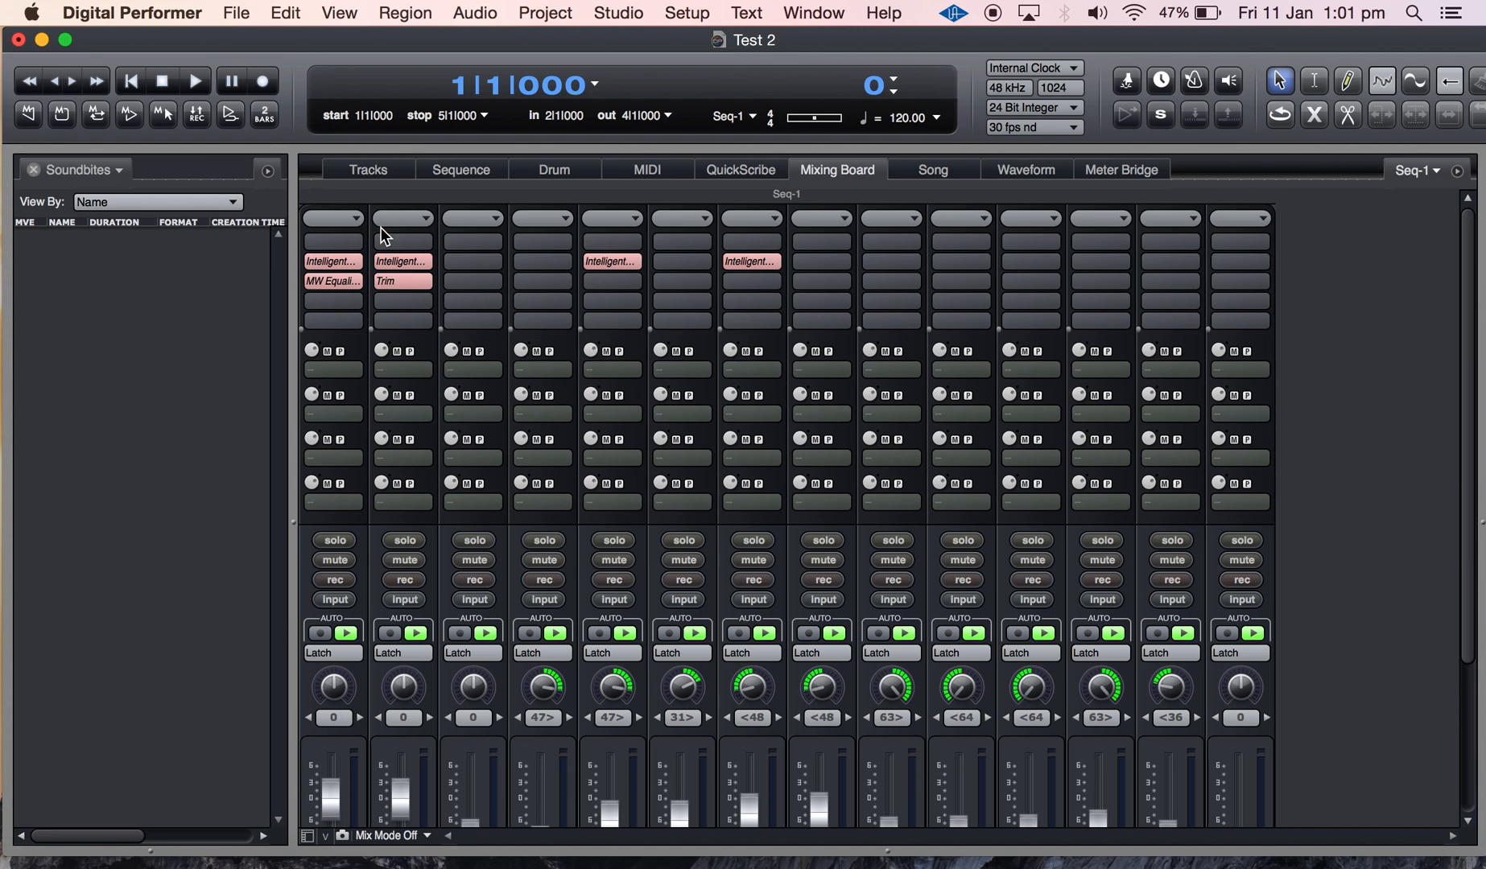
{"action": "mouse_move", "coordinate": [988, 363]}
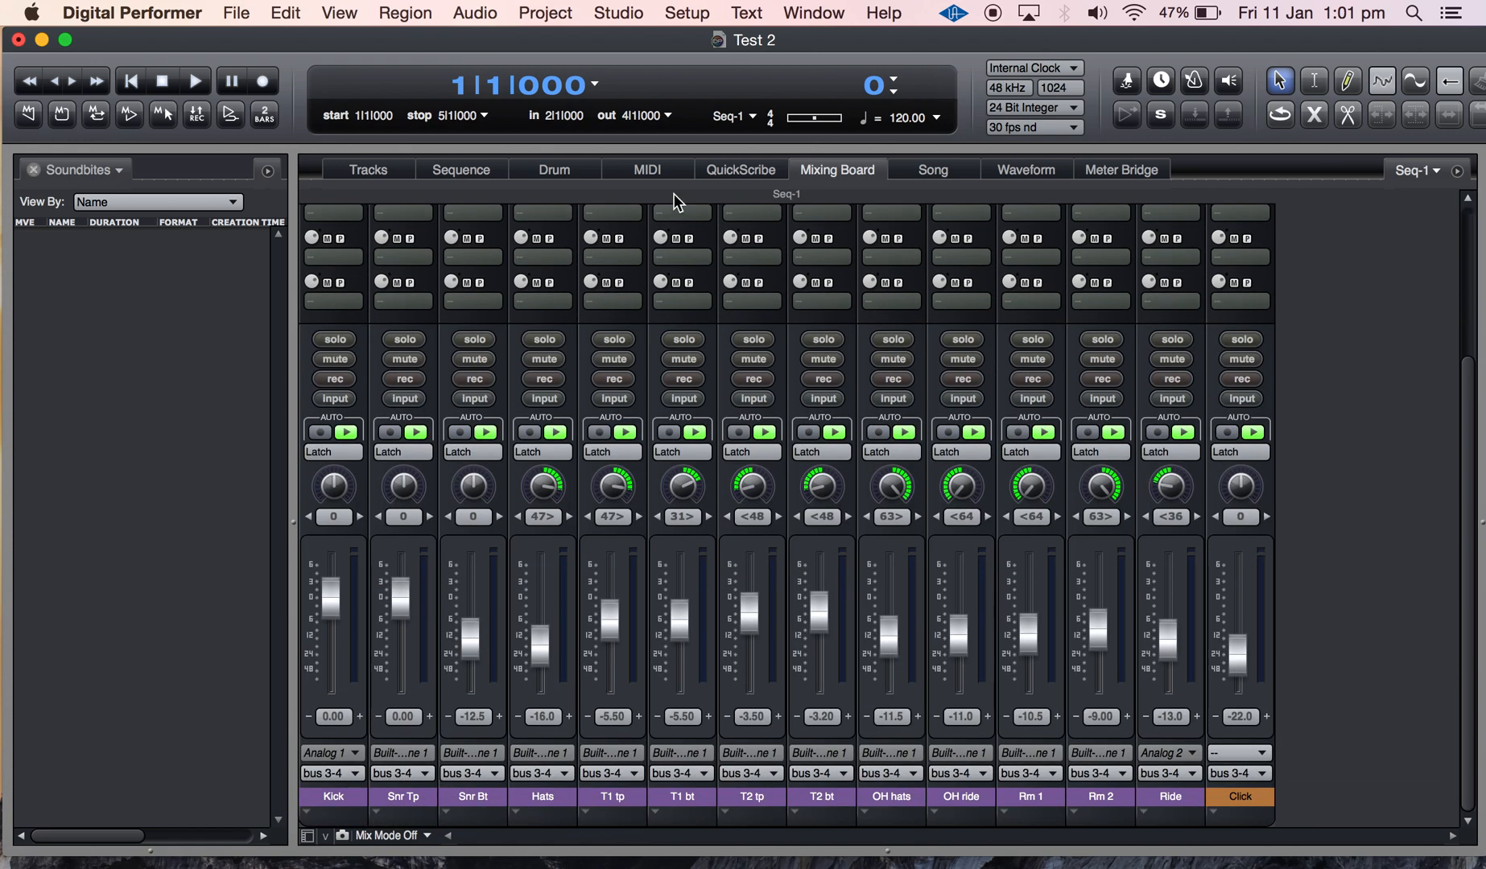
{"action": "left_click", "coordinate": [365, 170]}
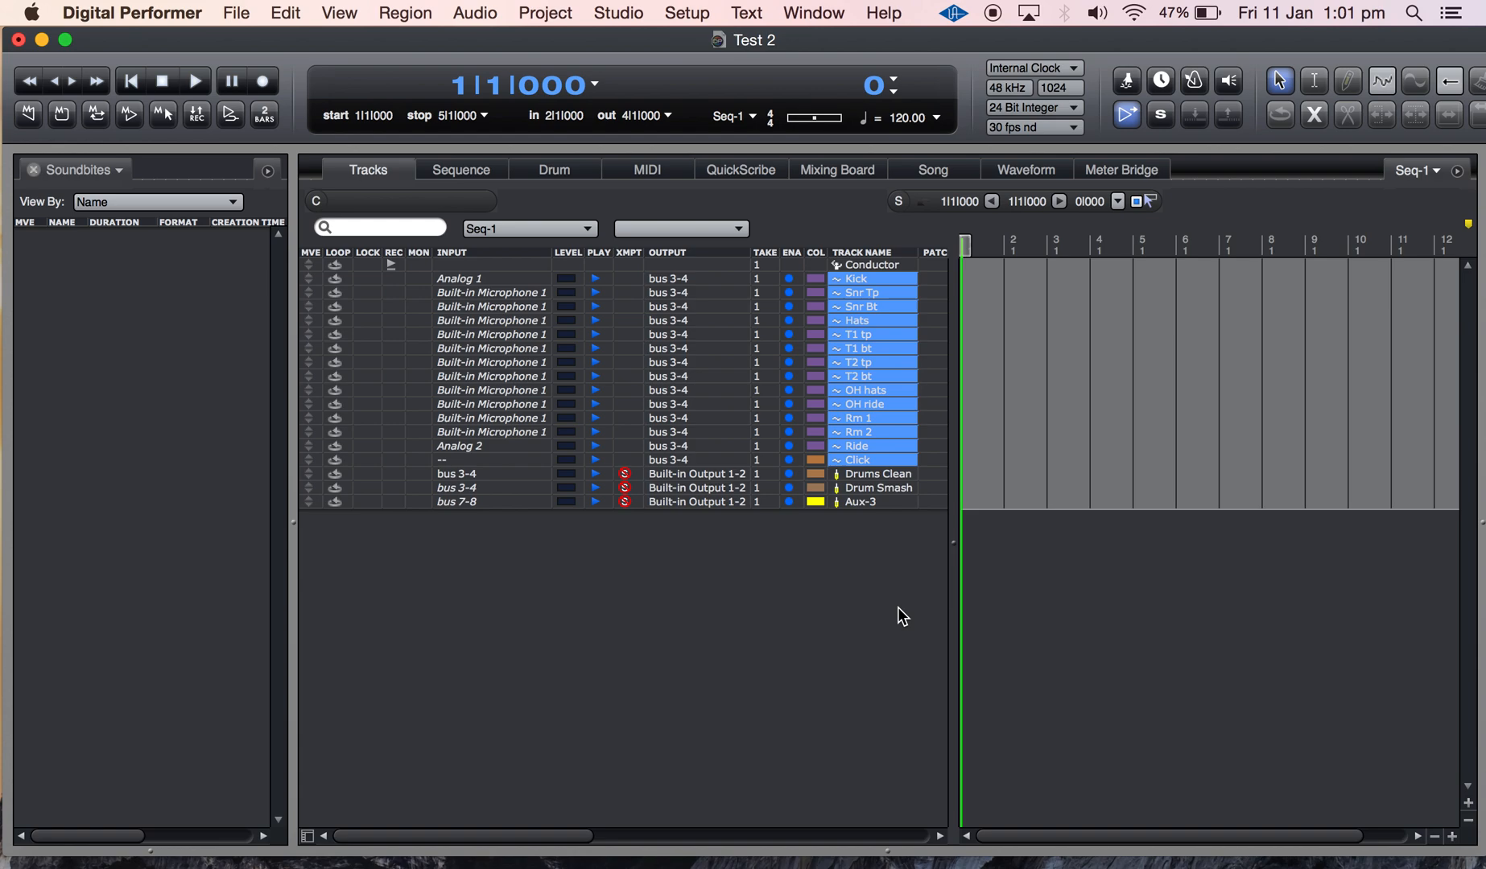
{"action": "mouse_move", "coordinate": [1154, 865]}
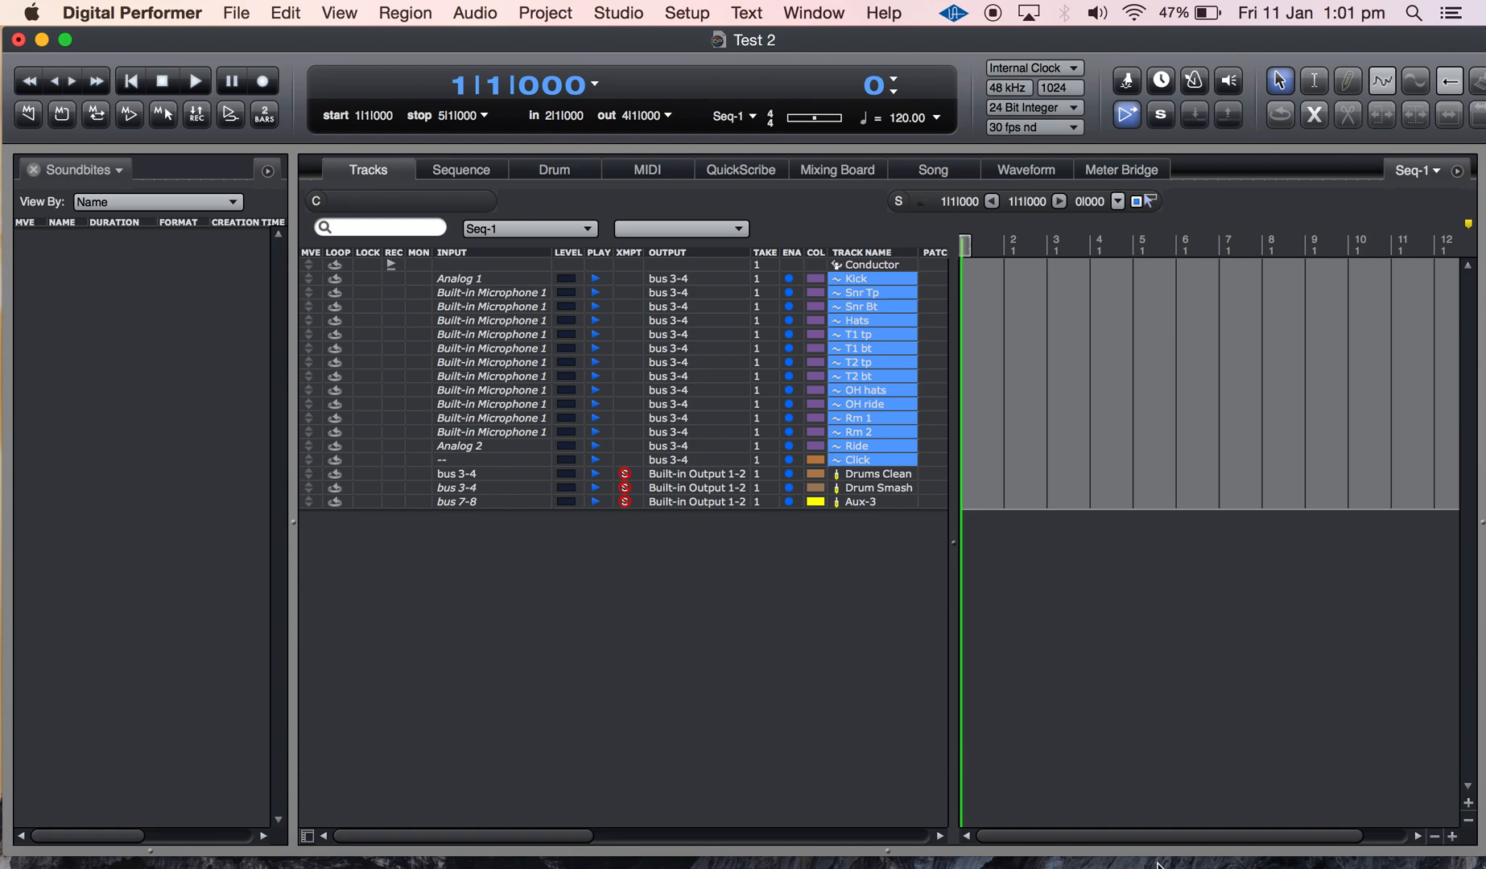